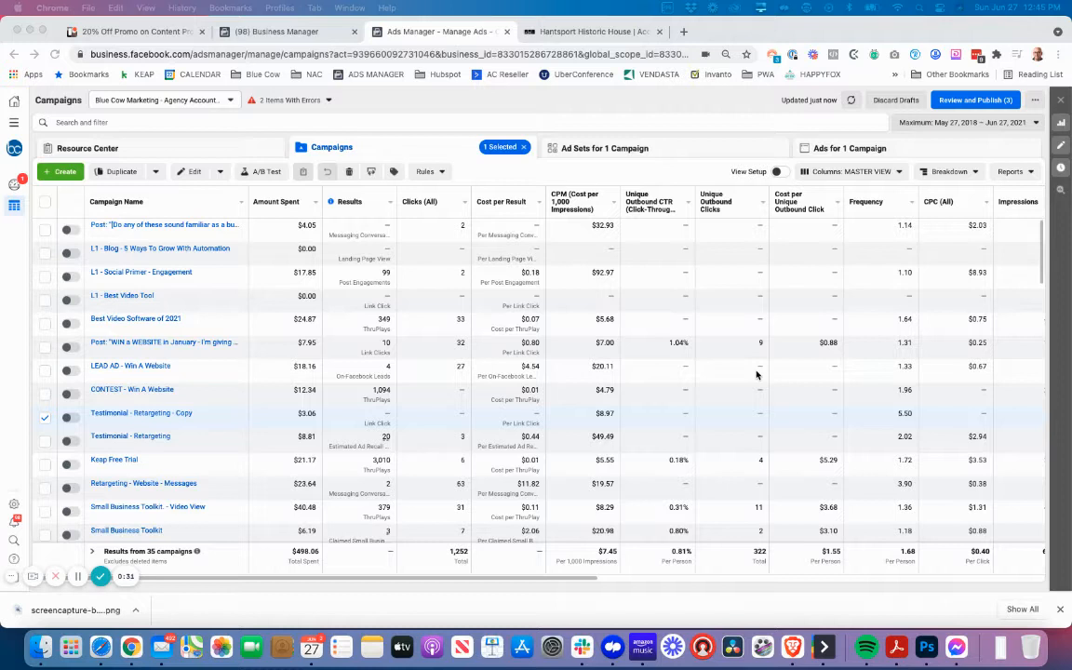
mouse_move(1057, 231)
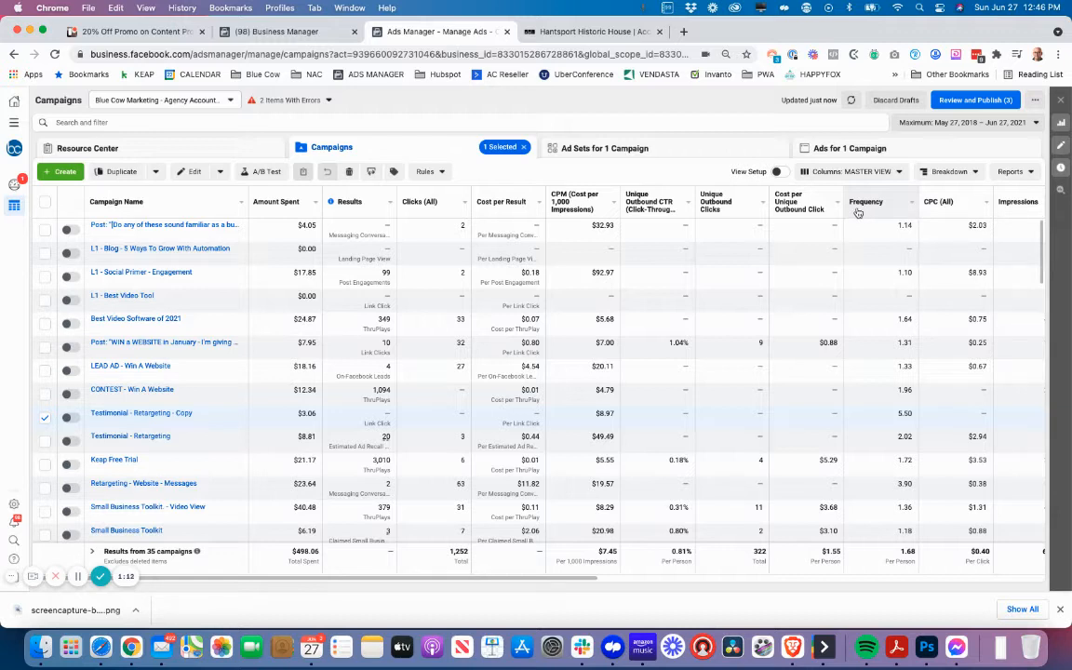
mouse_move(886, 424)
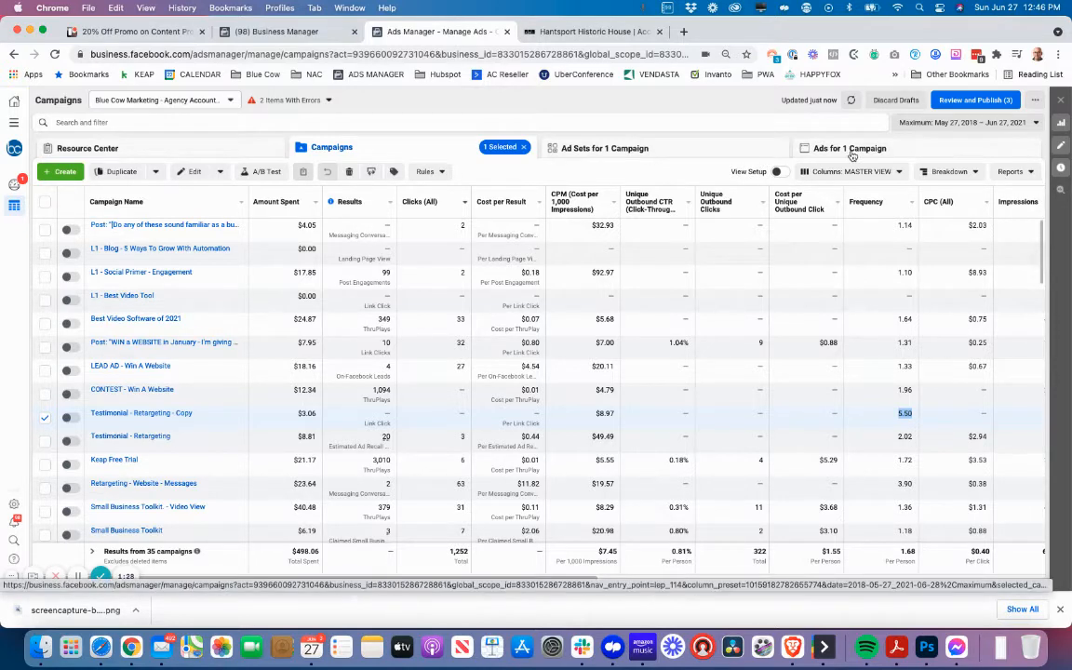
mouse_move(473, 164)
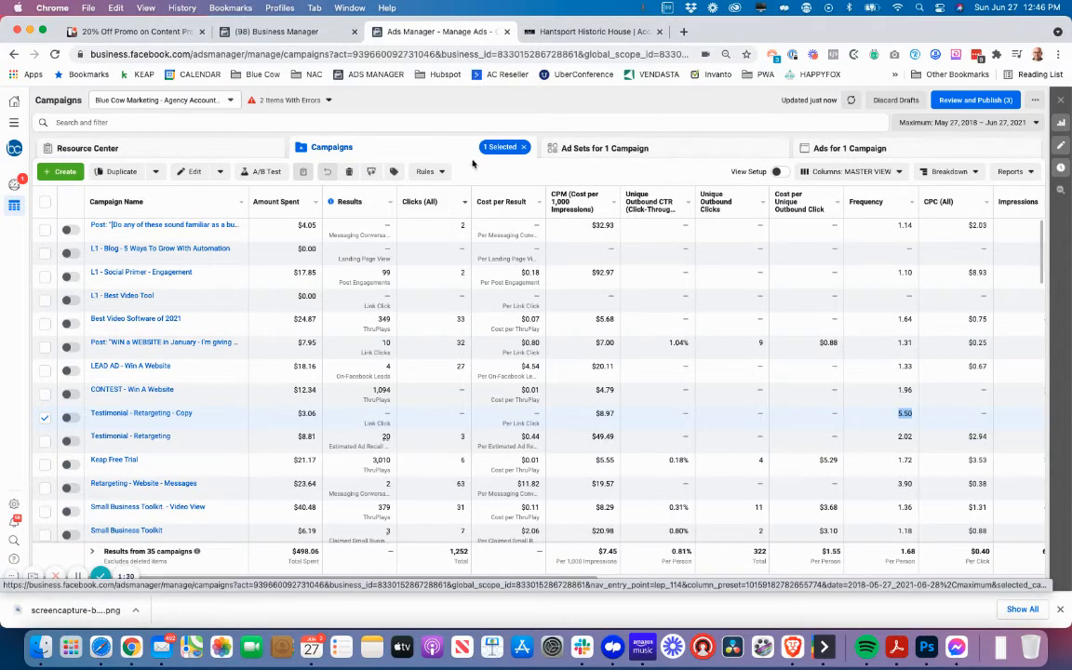
Start a new automated rule named 'Frequency >5 | Turn Off Ad' from the Rules menu.
left_click(426, 171)
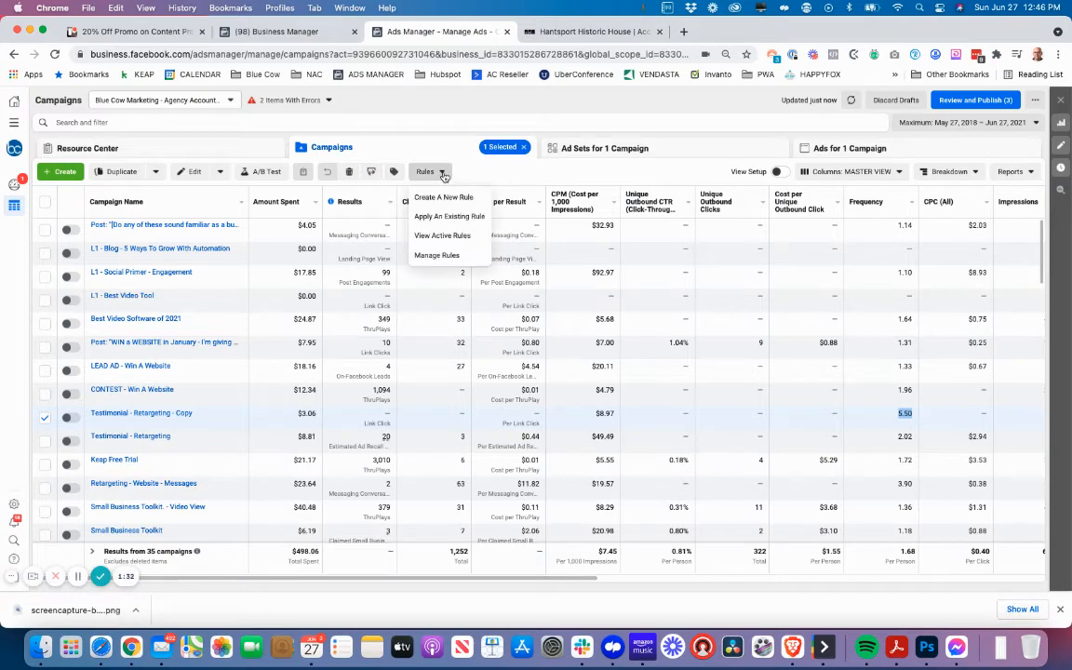
left_click(443, 197)
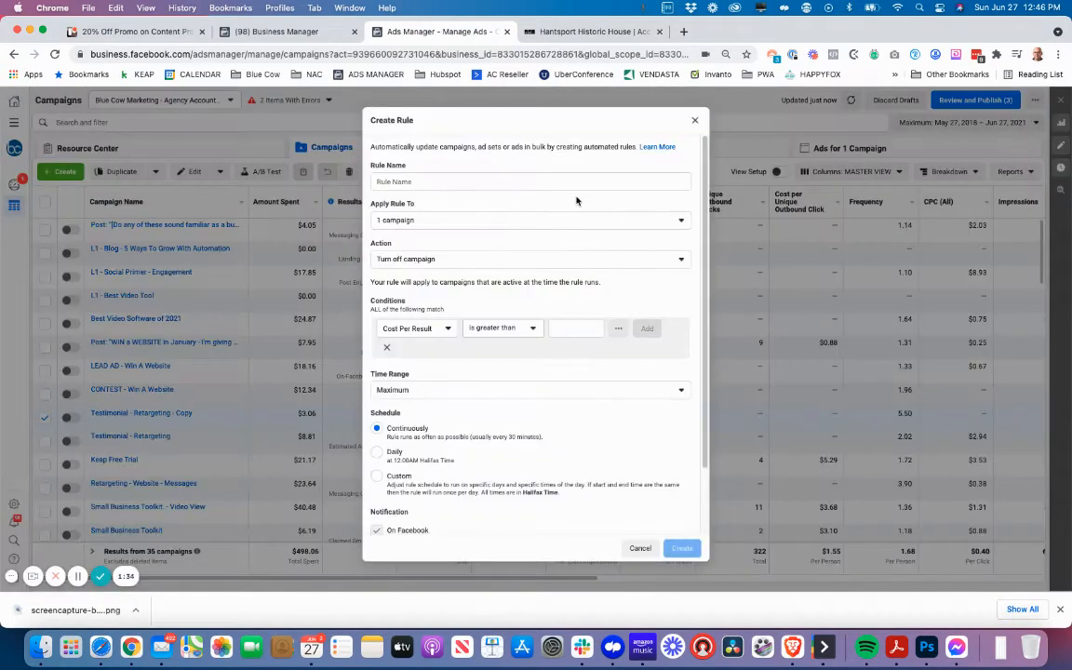
left_click(531, 182)
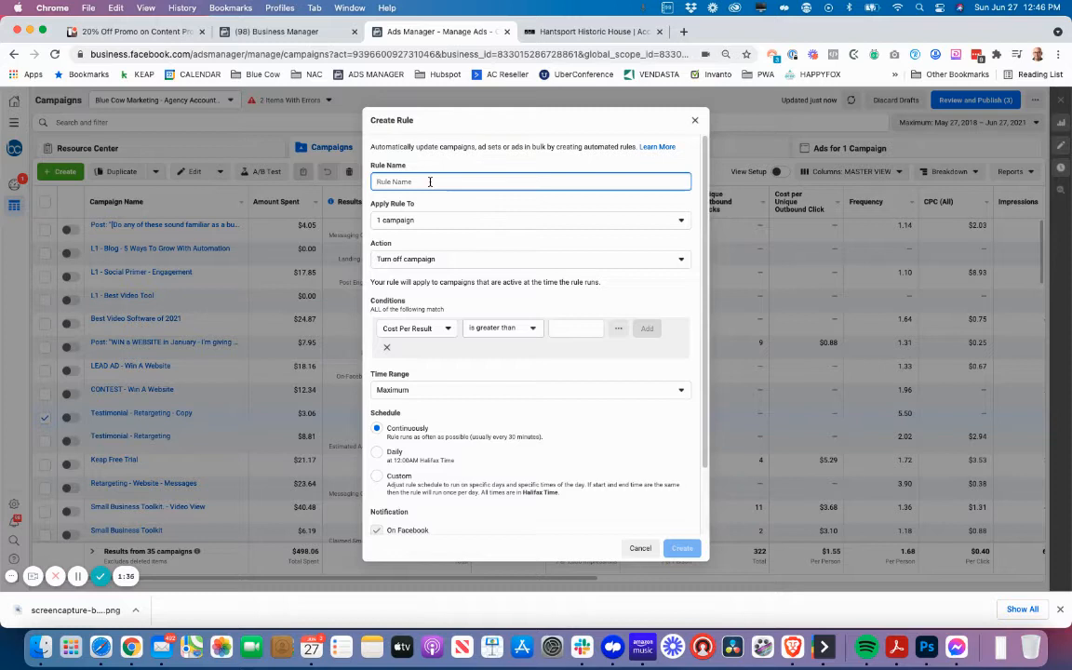
type("Frequency >5 |")
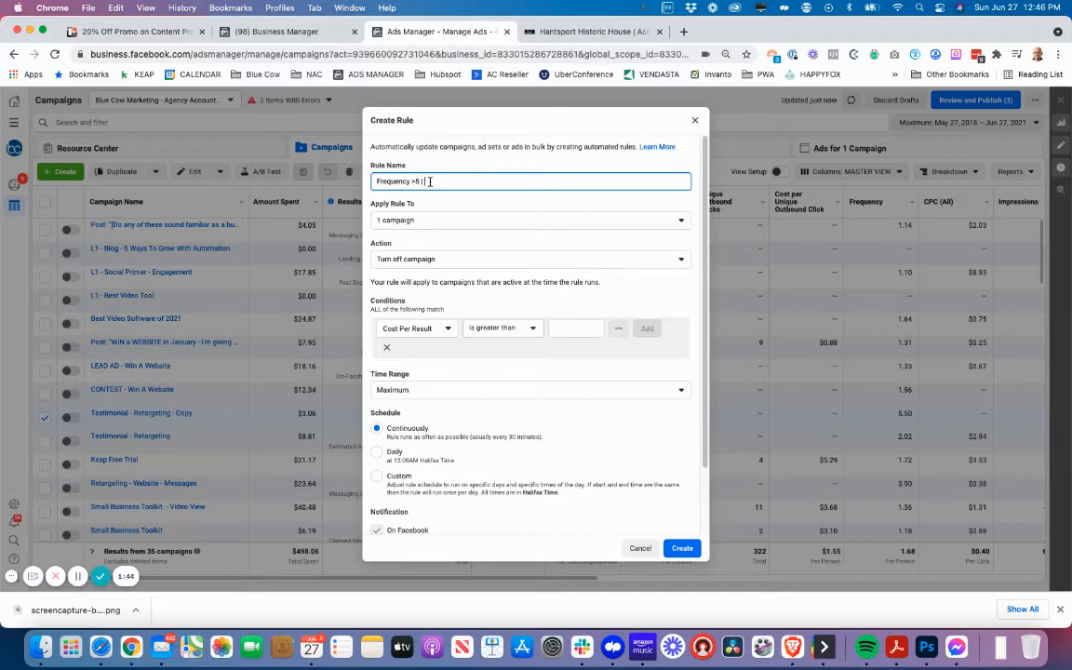
type("Turn 0")
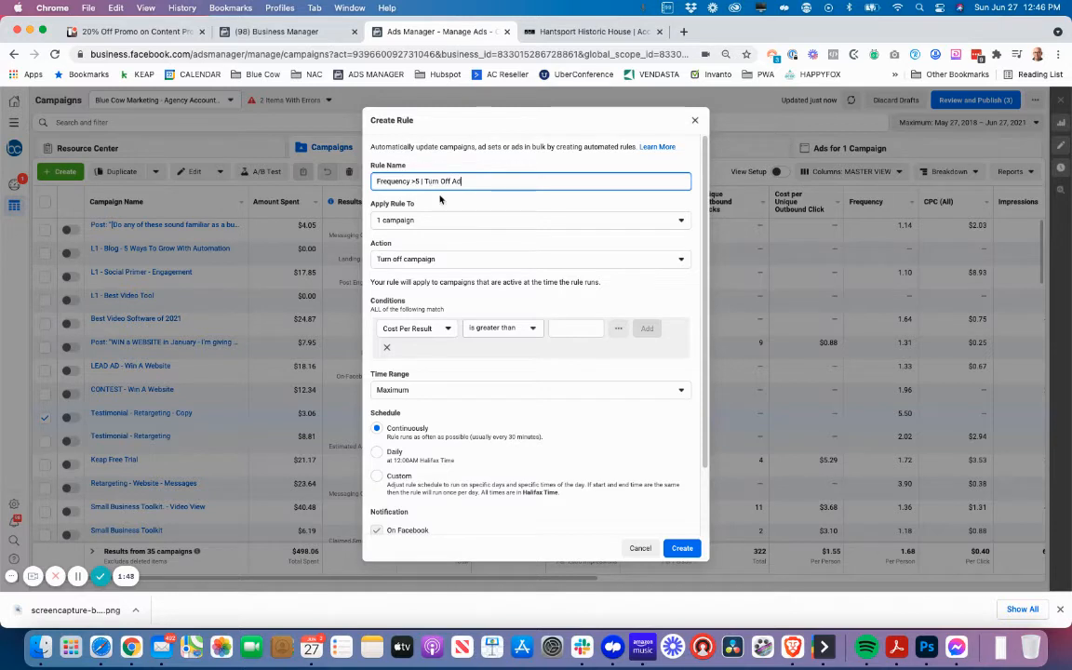
left_click(530, 219)
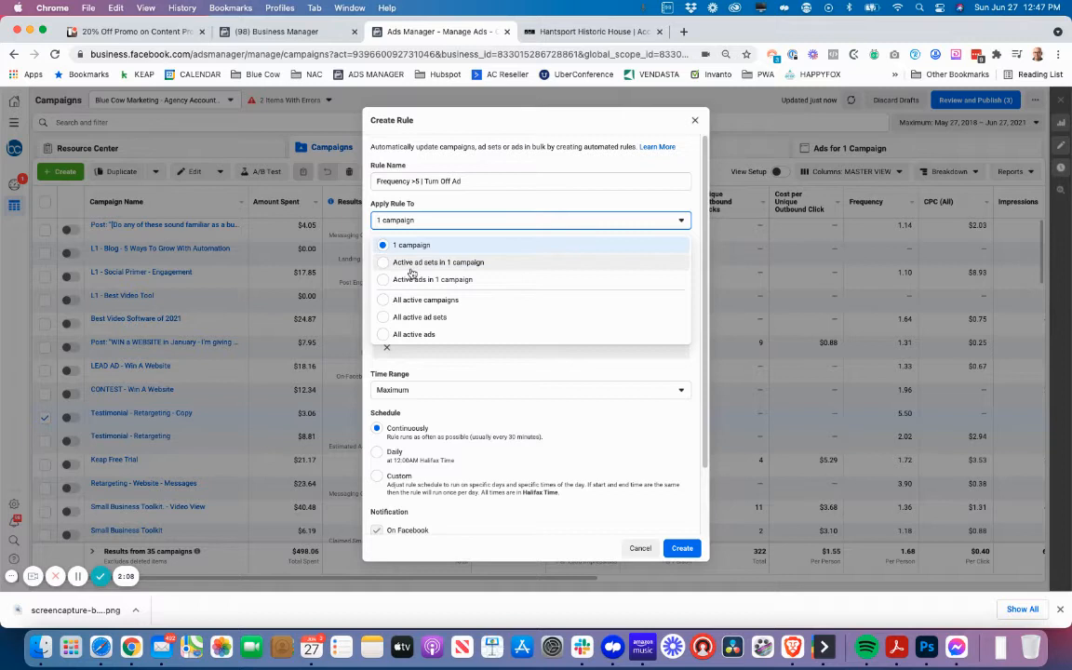
Apply the rule to all active campaigns and move on to choosing its action.
left_click(425, 300)
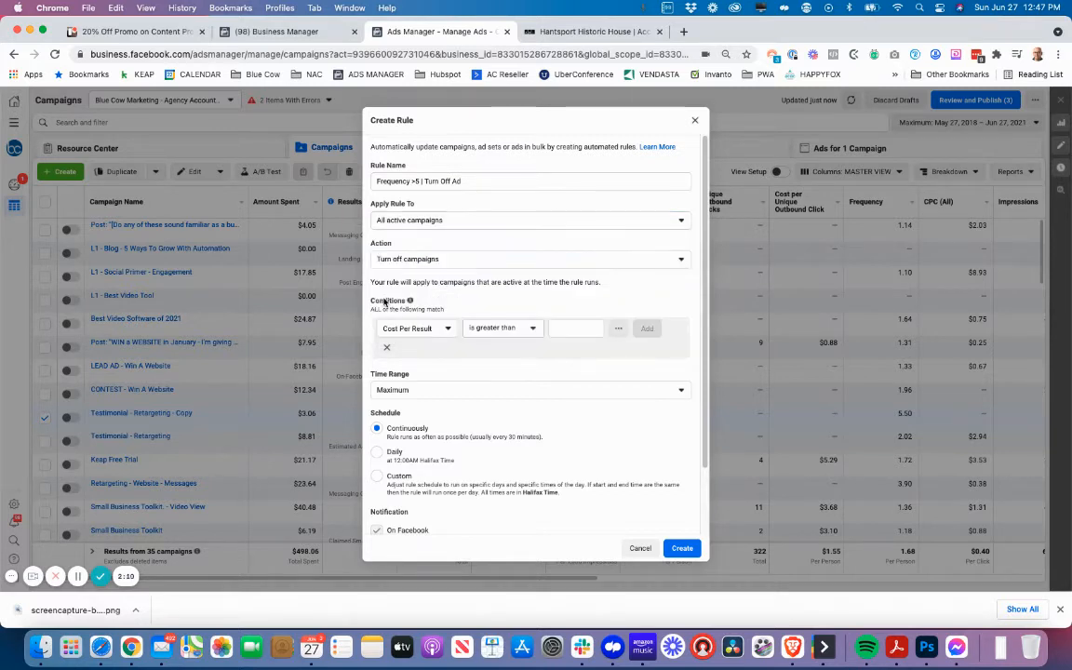
mouse_move(491, 220)
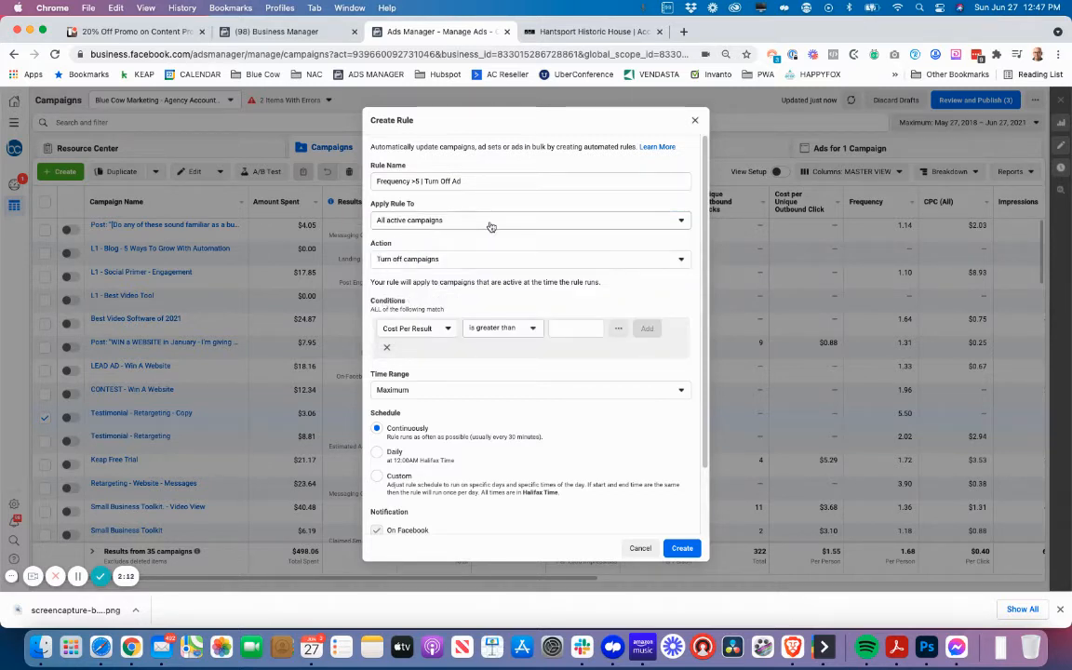
left_click(530, 259)
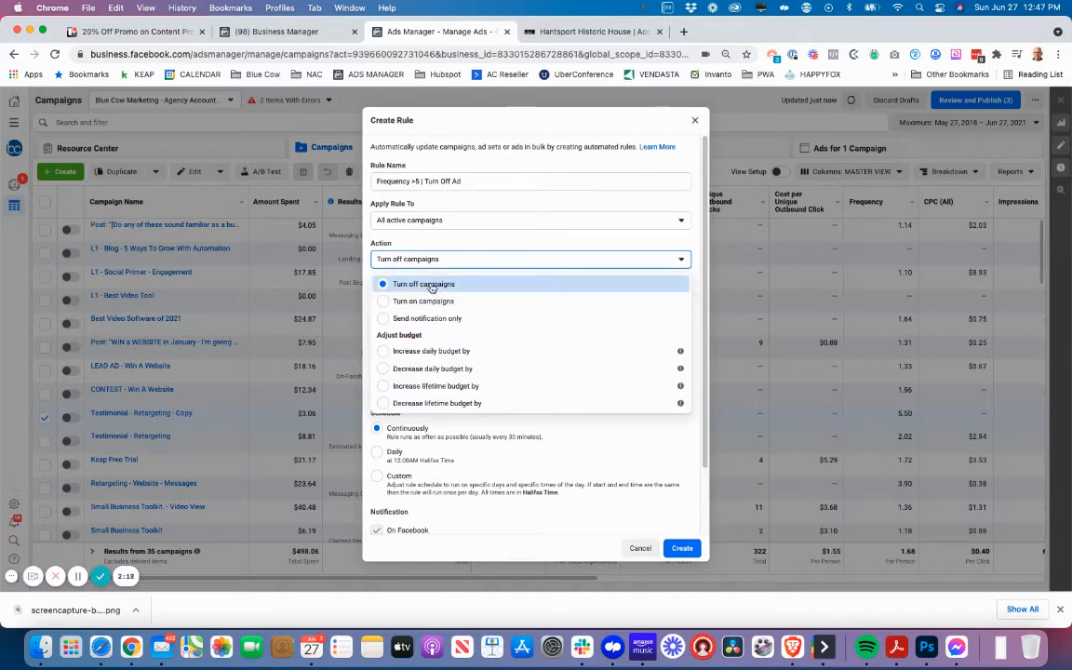
mouse_move(432, 302)
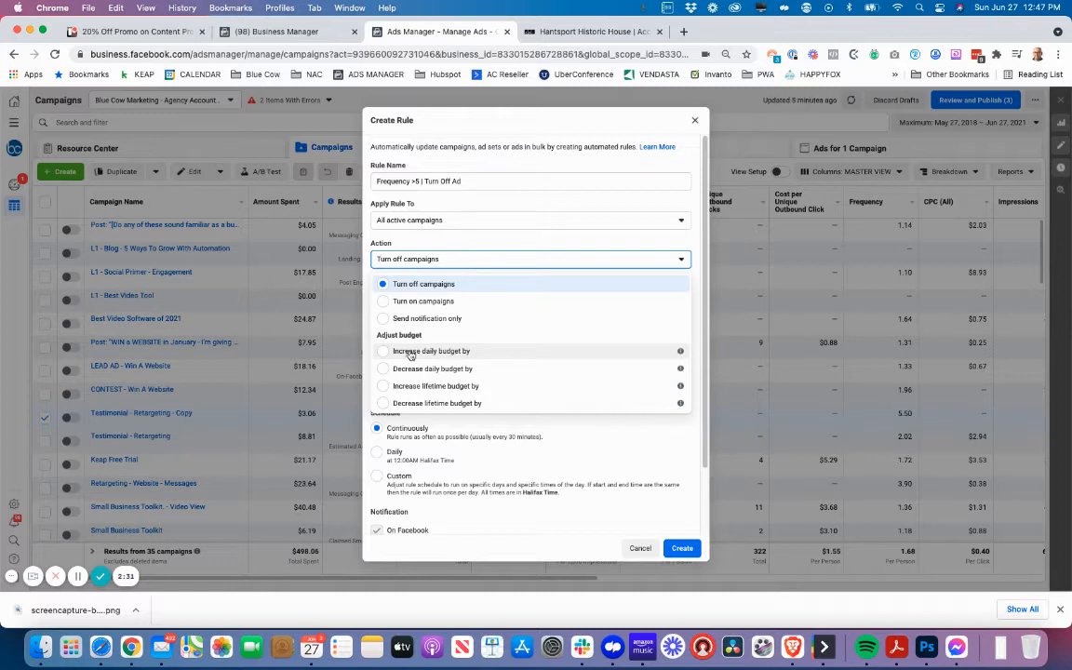
mouse_move(413, 353)
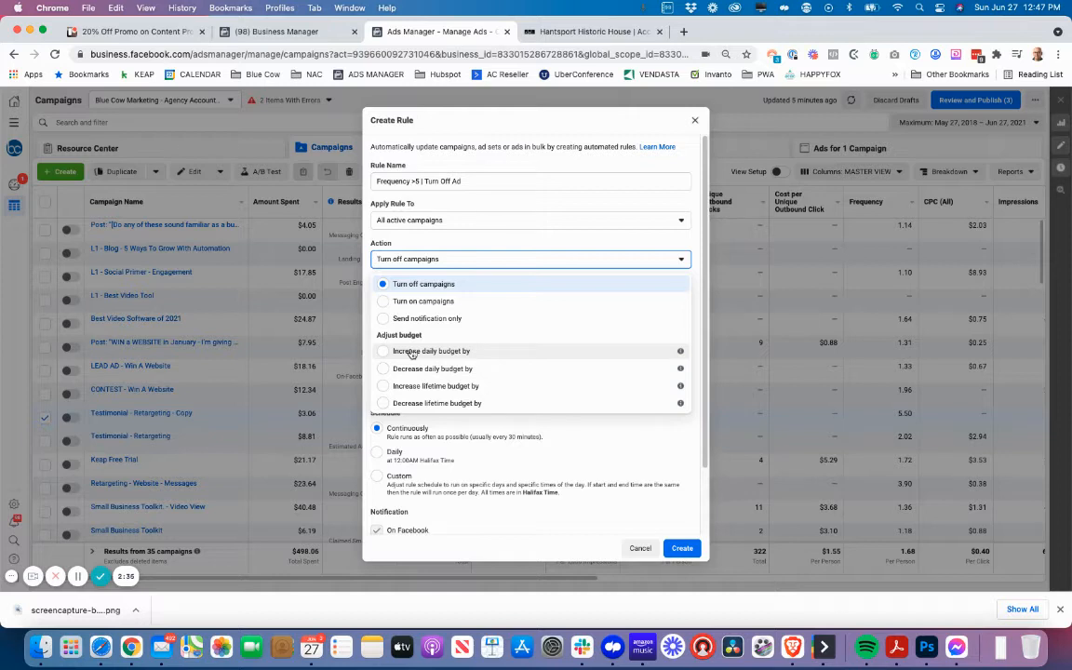
mouse_move(402, 373)
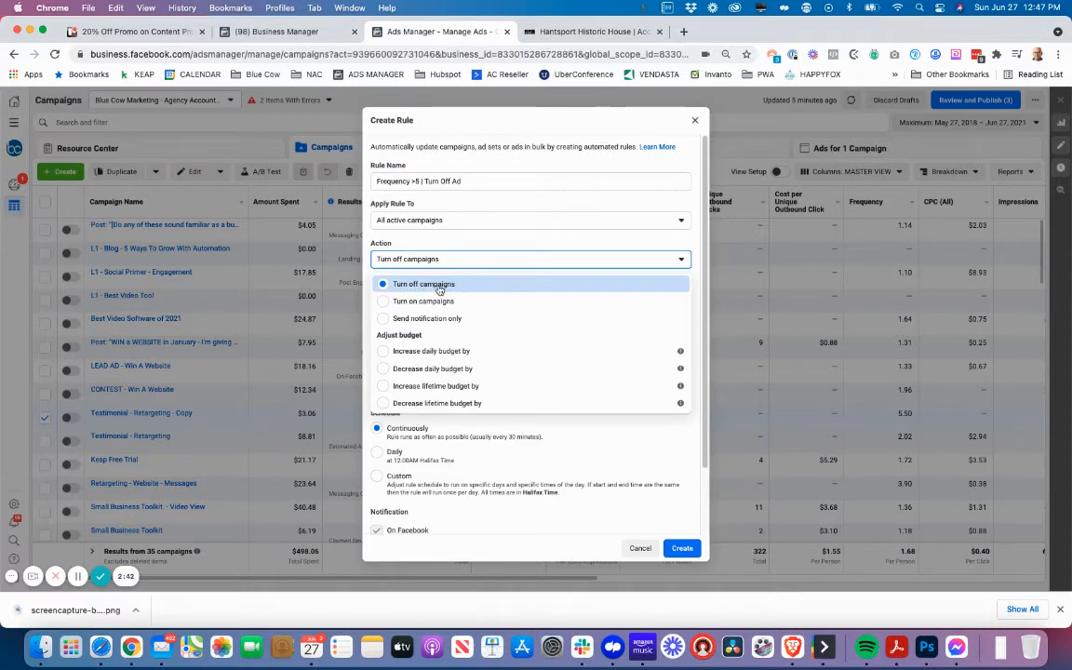
left_click(431, 369)
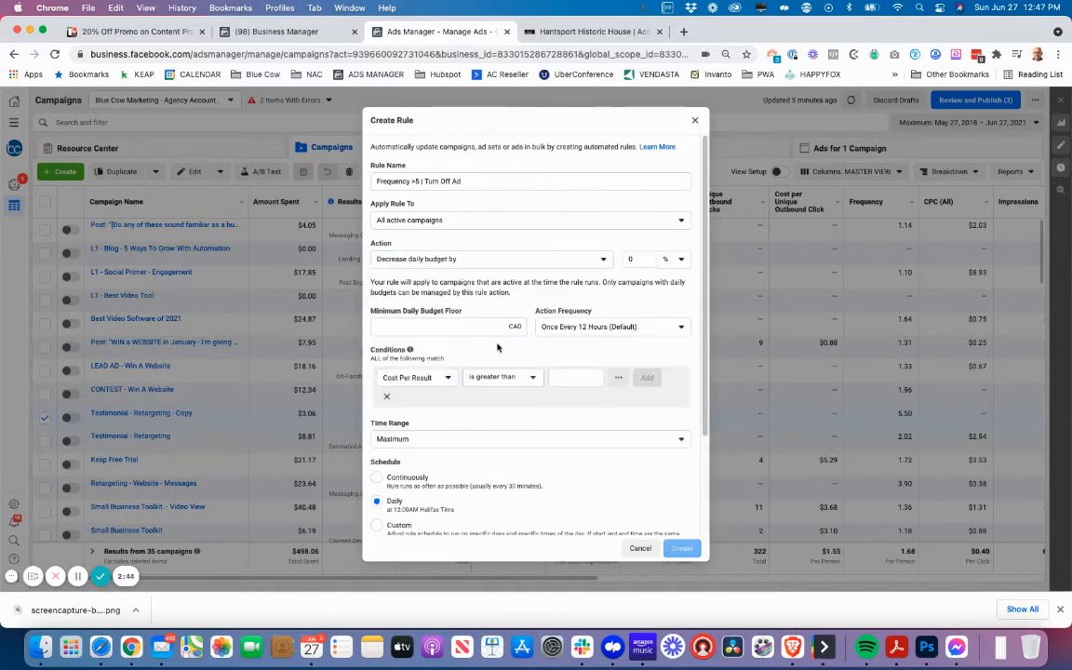
left_click(638, 259)
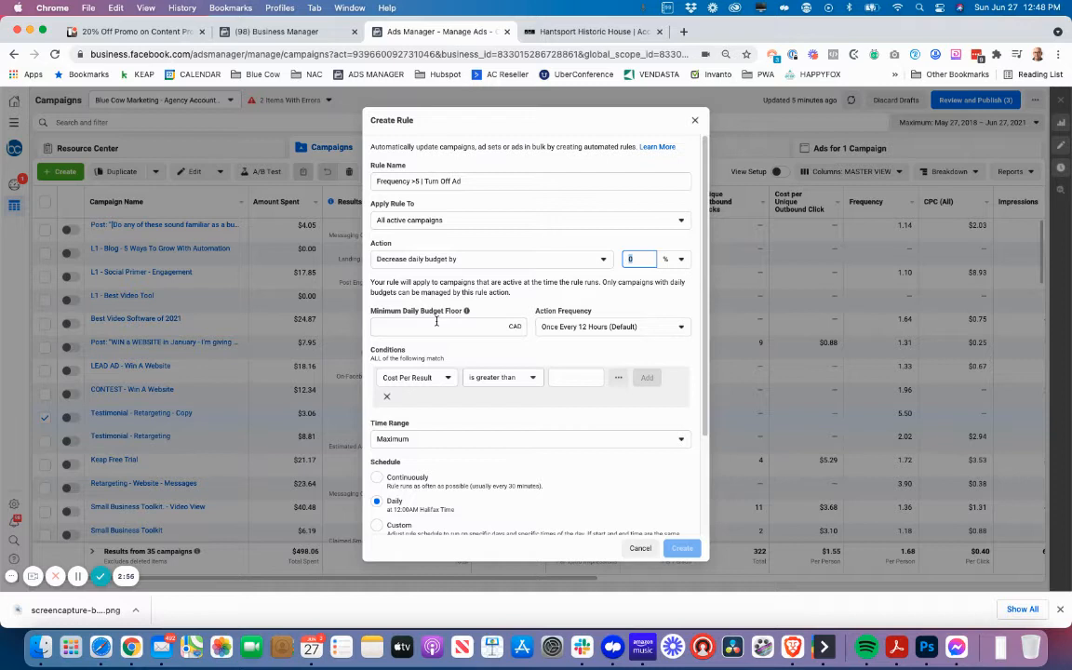
mouse_move(438, 324)
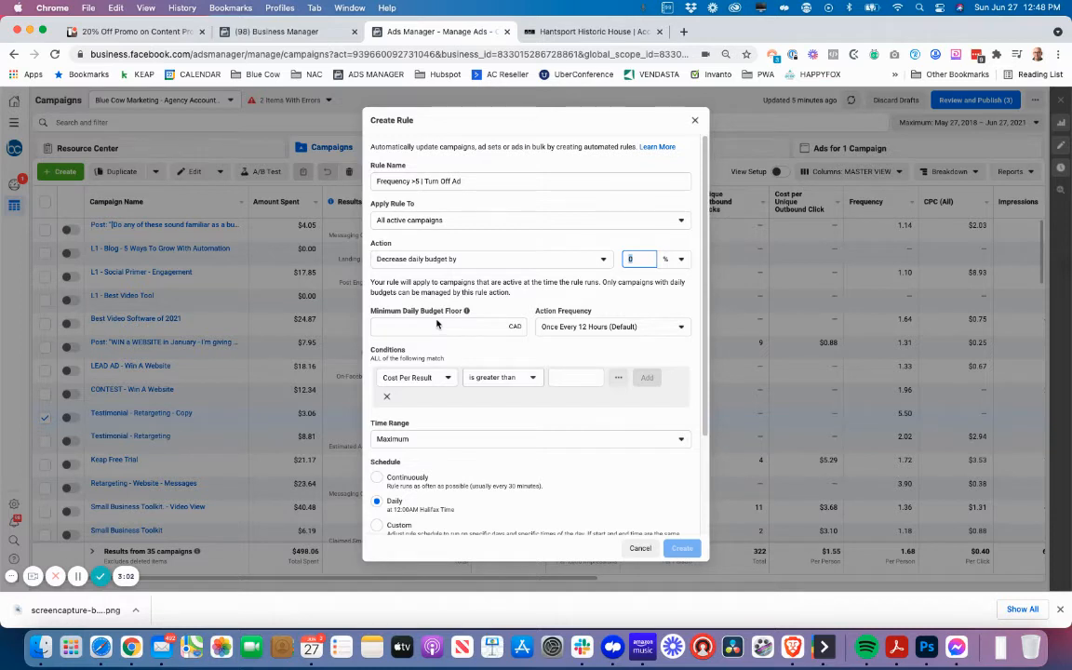
left_click(612, 328)
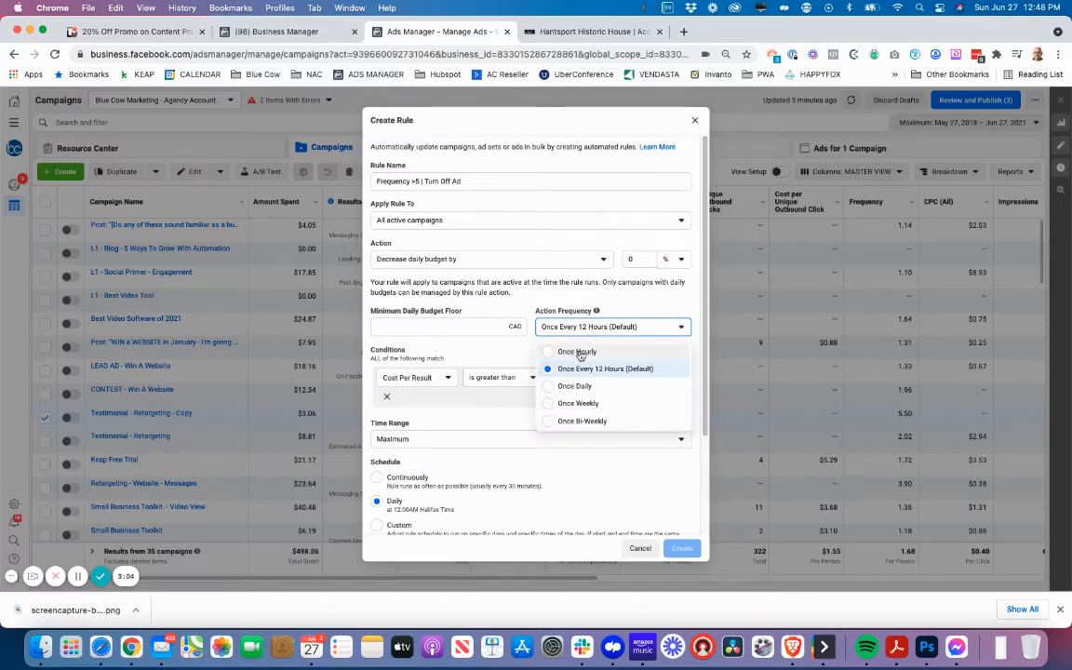
mouse_move(585, 421)
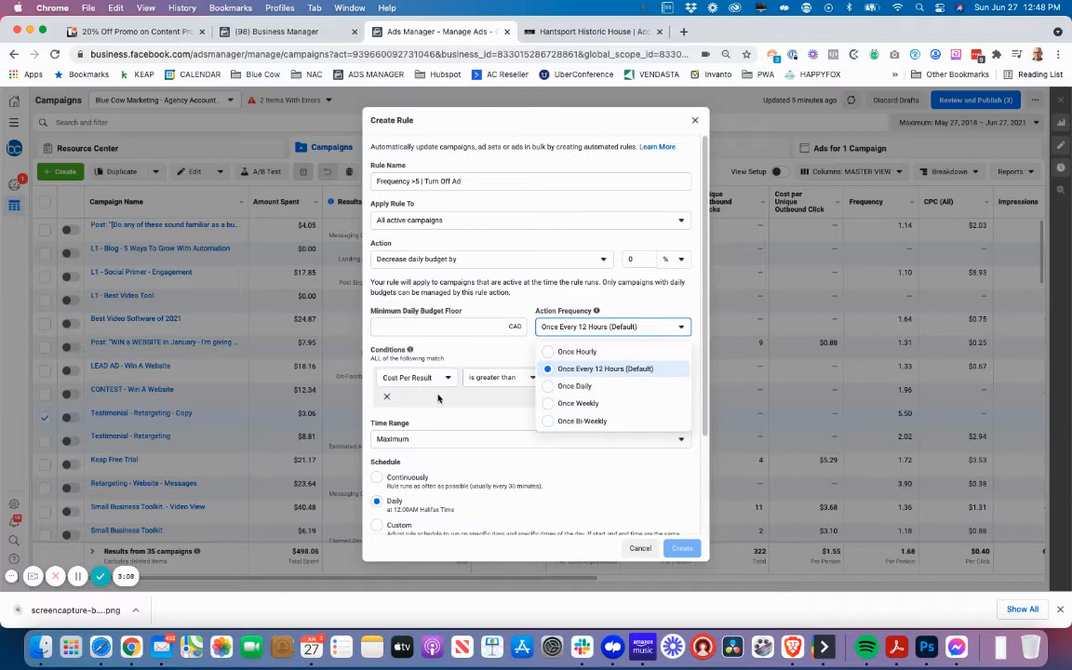
left_click(492, 259)
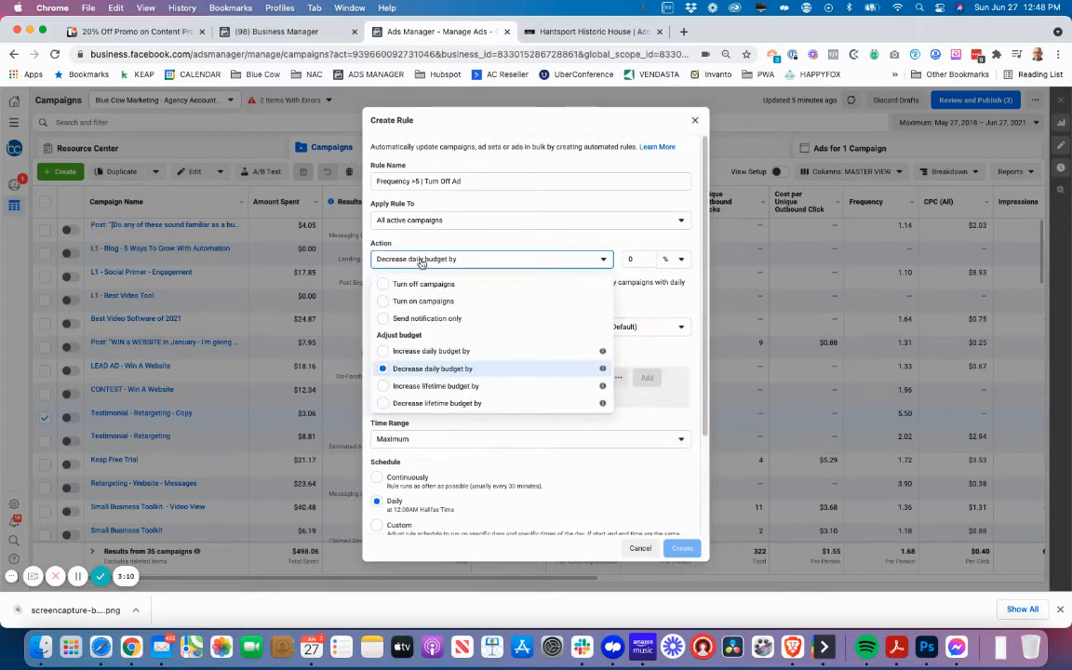
left_click(425, 283)
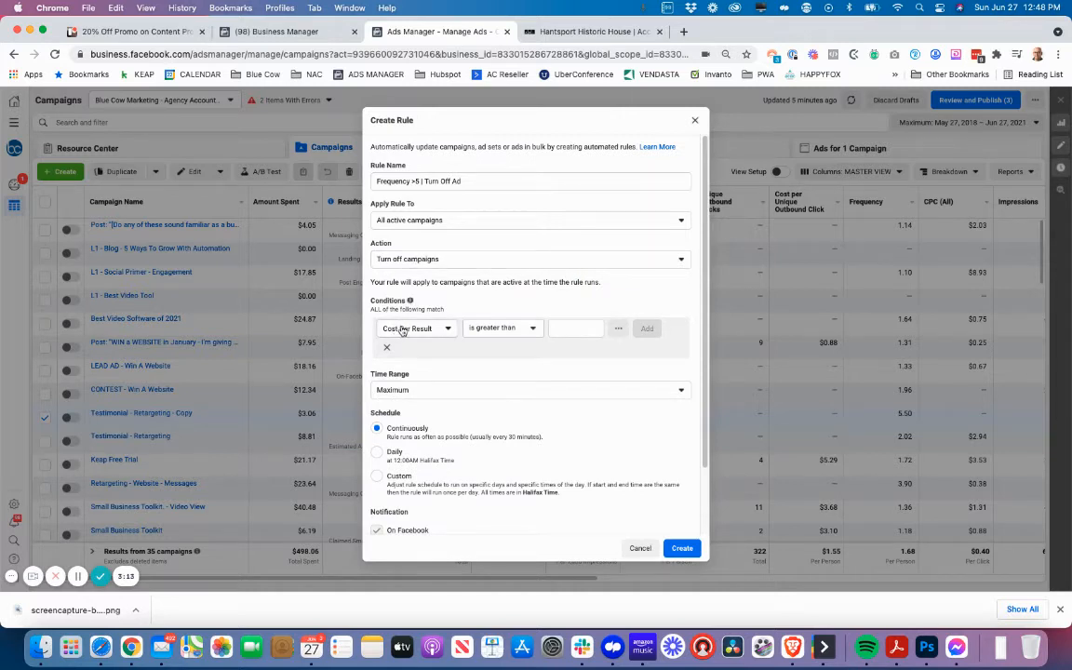
Add the condition Frequency is greater than 5.
left_click(417, 327)
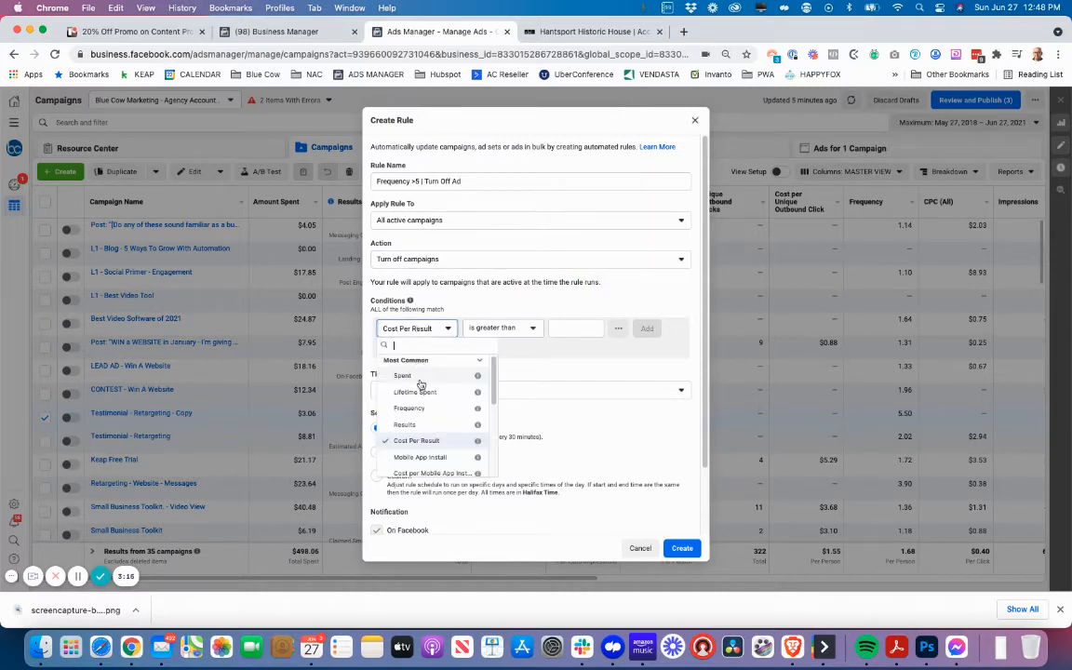
left_click(409, 408)
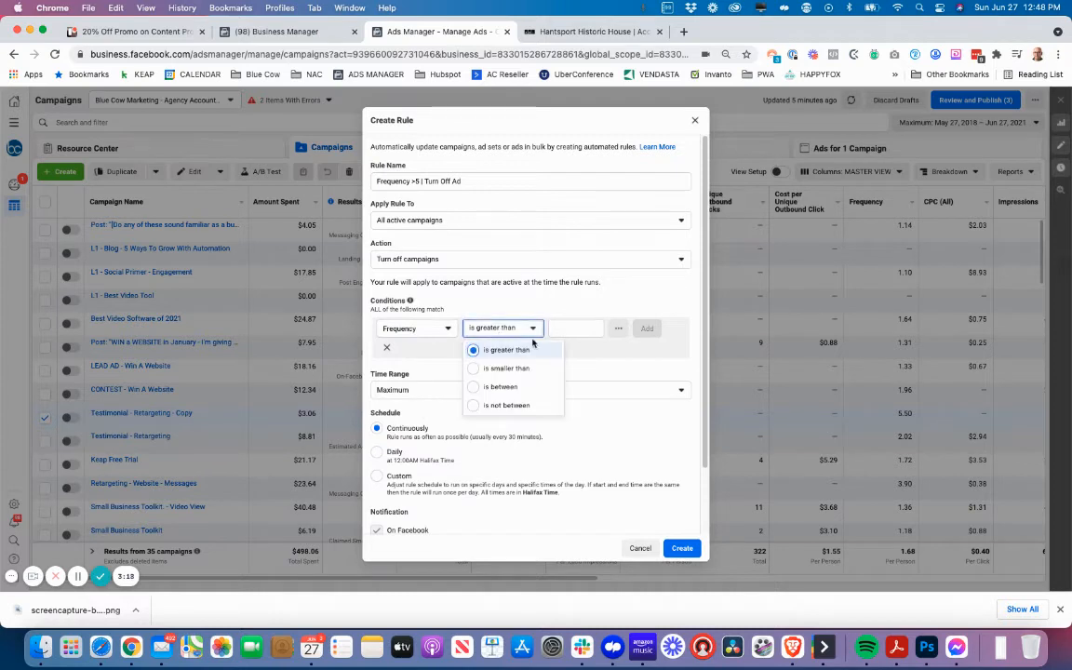
left_click(507, 350)
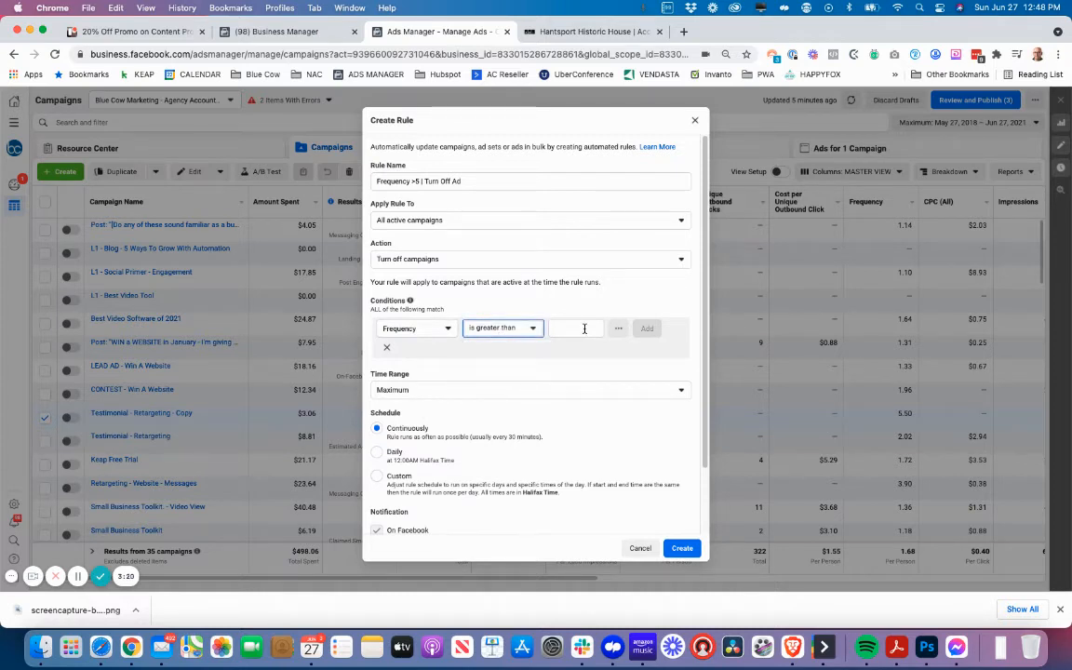
type("5")
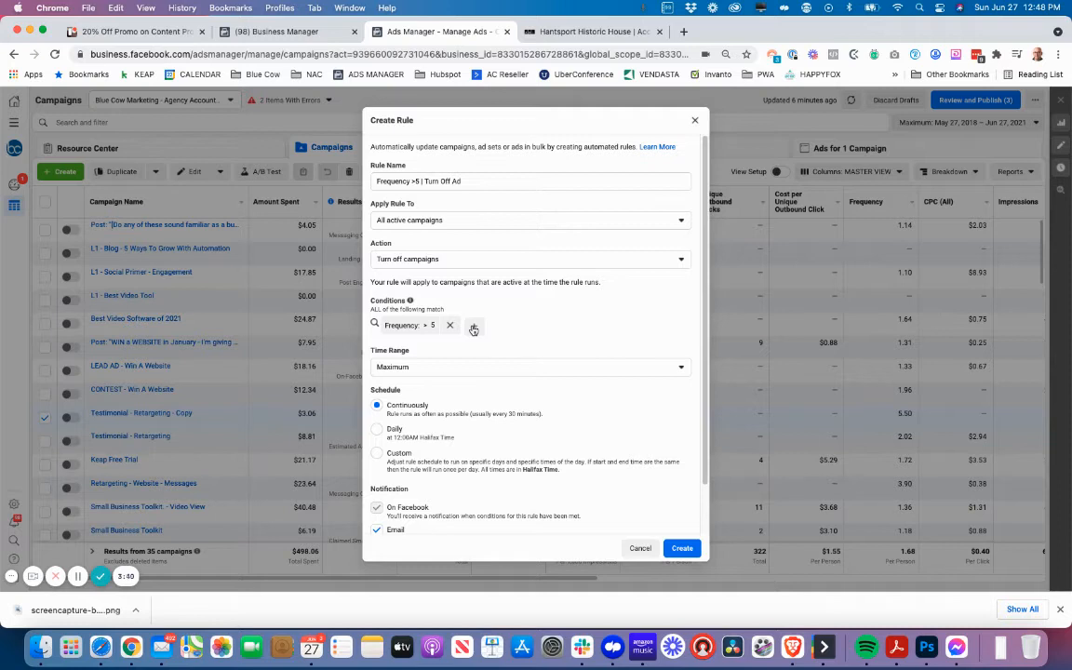
mouse_move(476, 363)
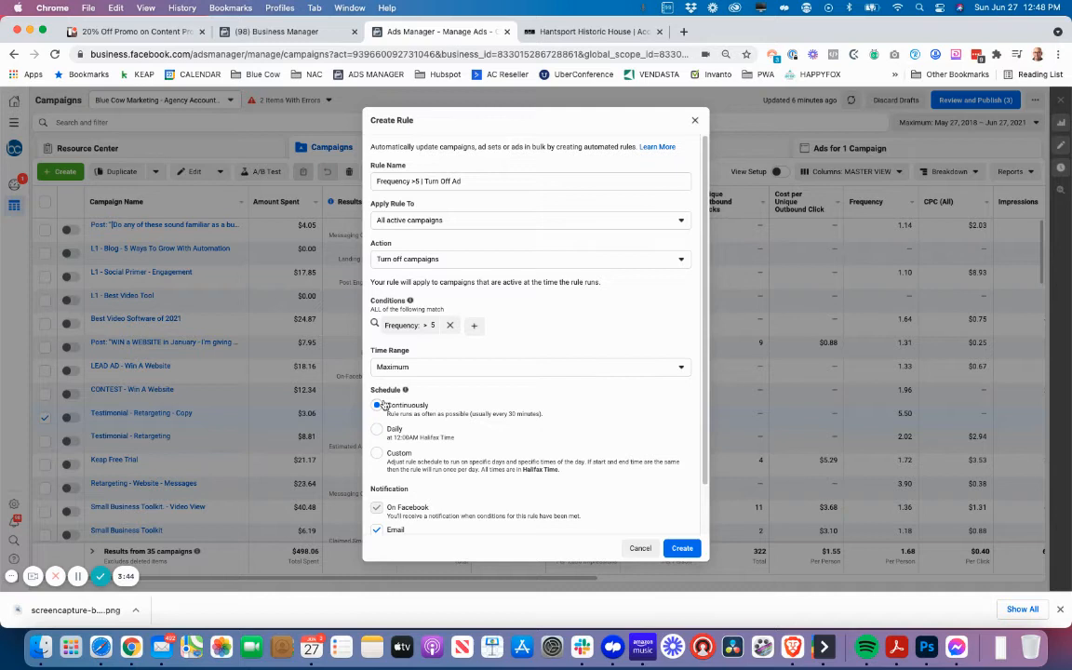
Review the rule's time range choices, currently set to Maximum.
left_click(529, 366)
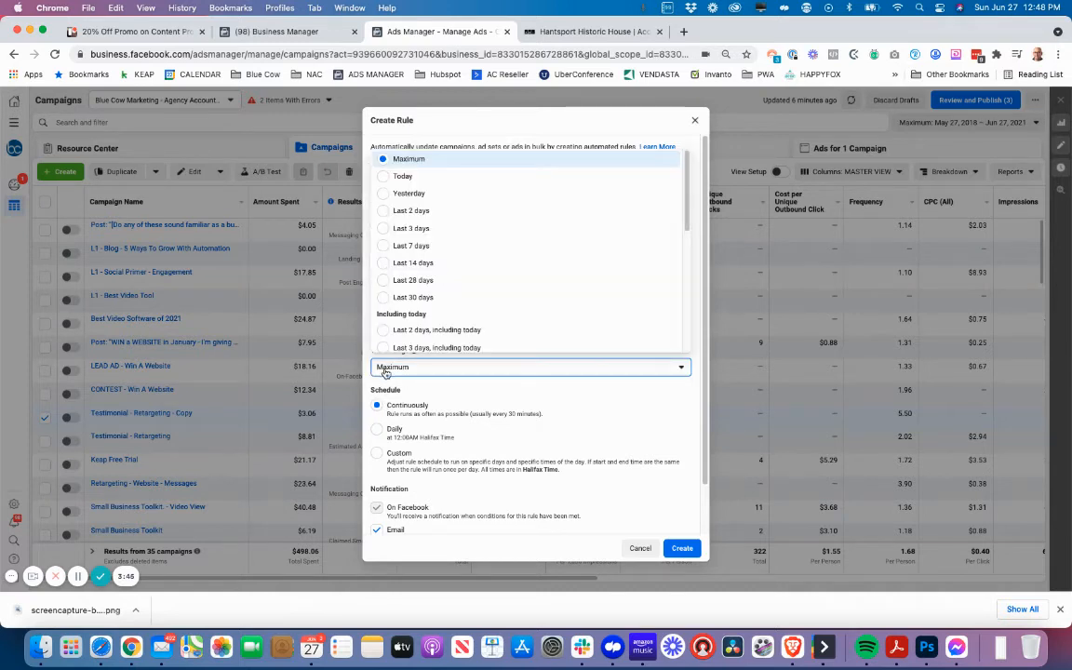
mouse_move(414, 279)
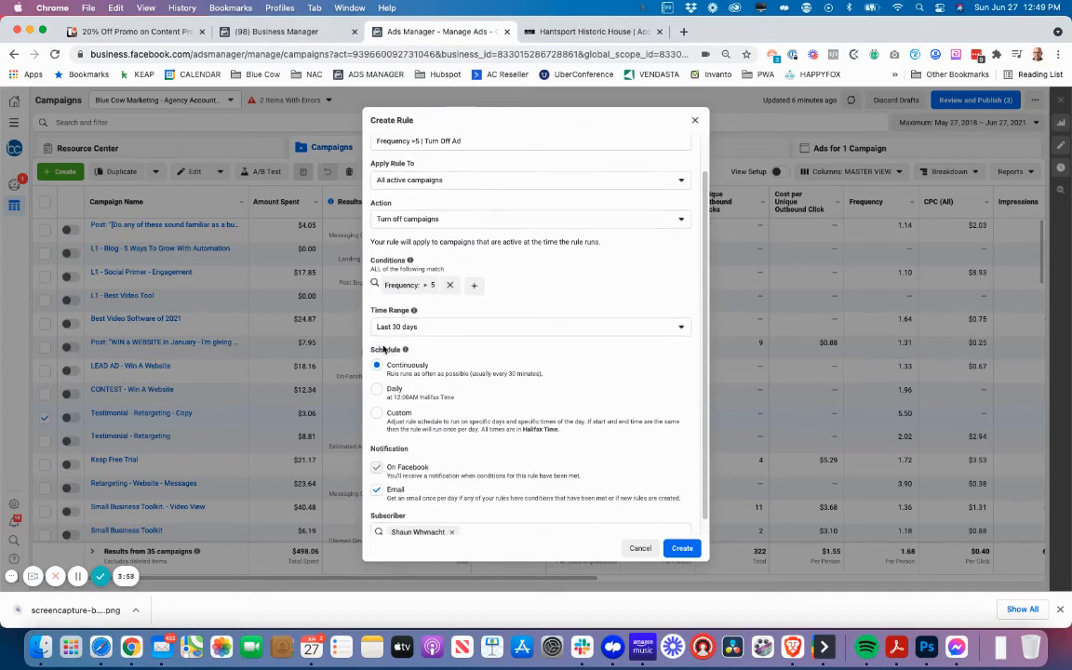
mouse_move(401, 364)
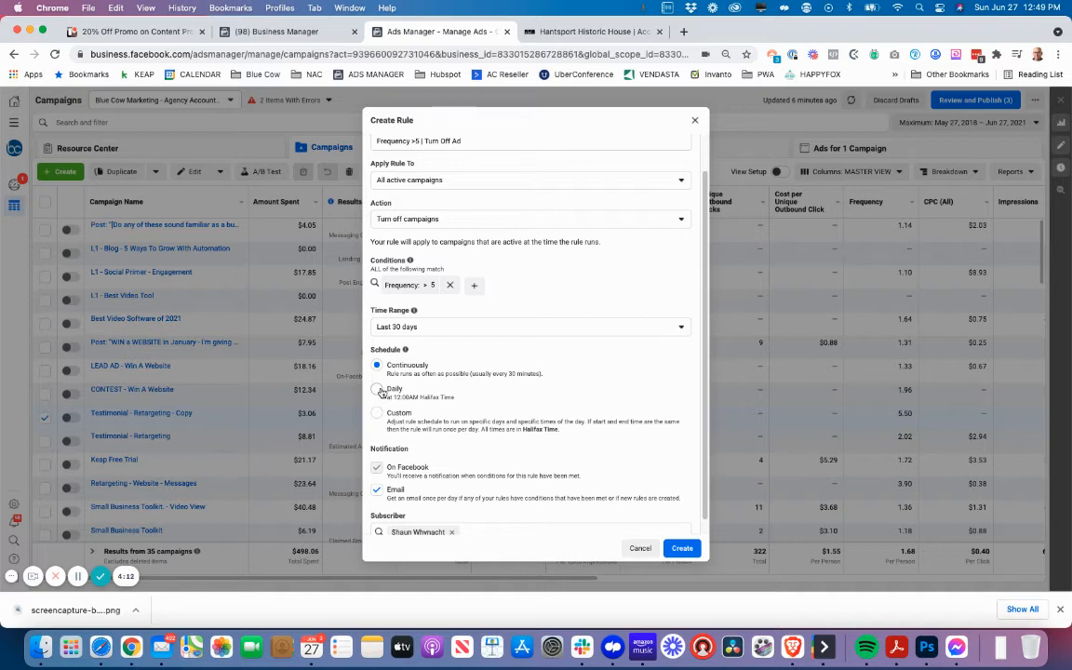
mouse_move(383, 409)
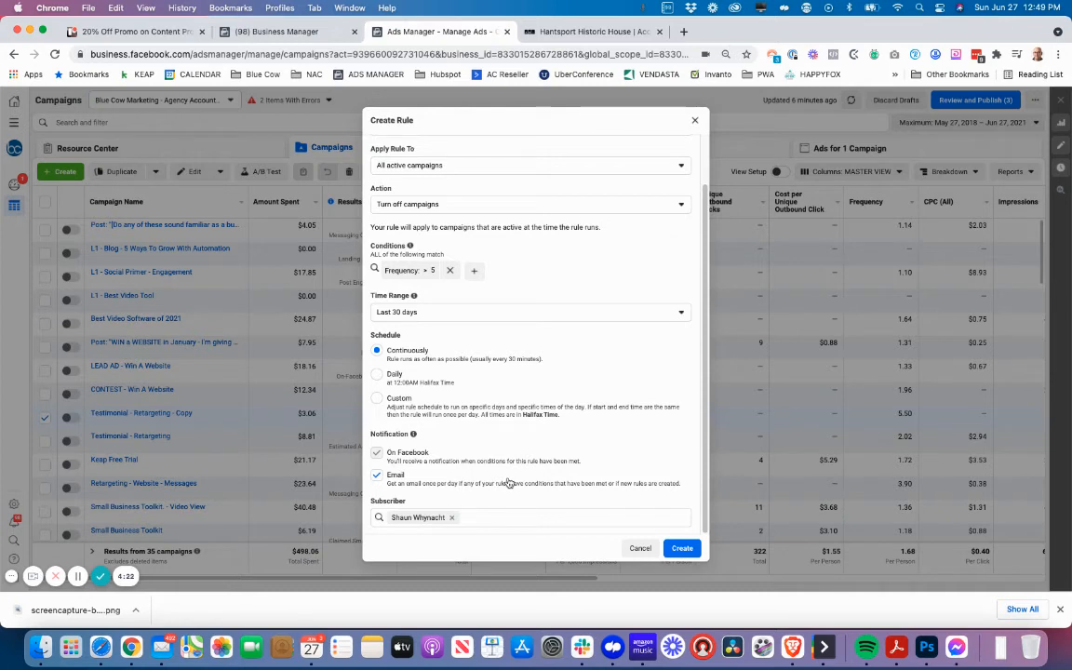
mouse_move(596, 491)
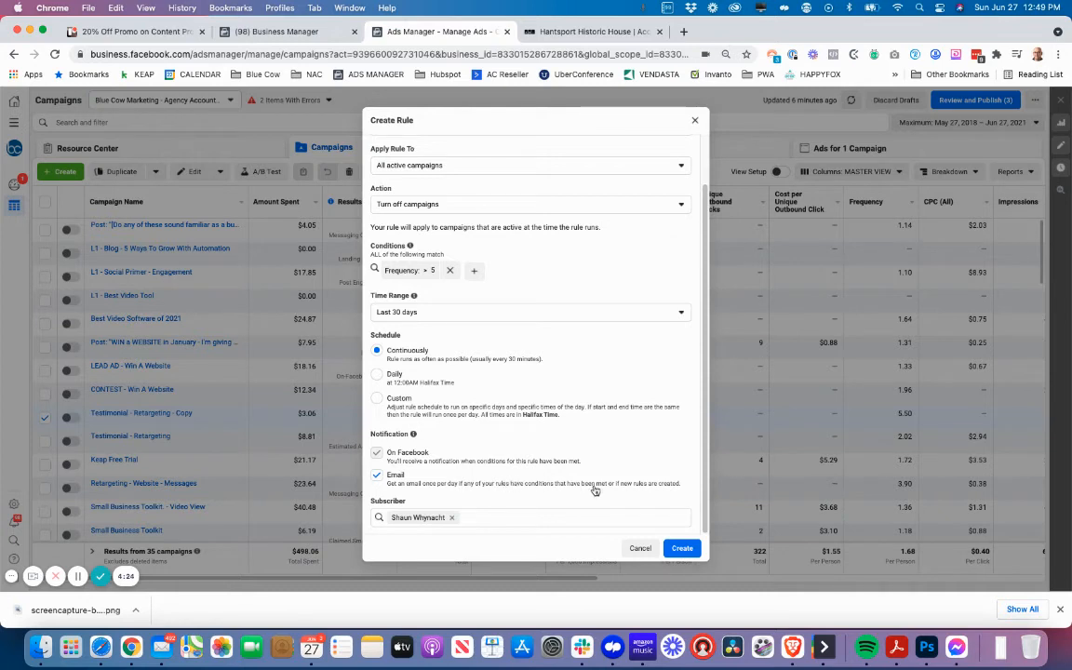
Save the rule, confirm it in Manage Rules, and begin drafting another rule.
left_click(681, 547)
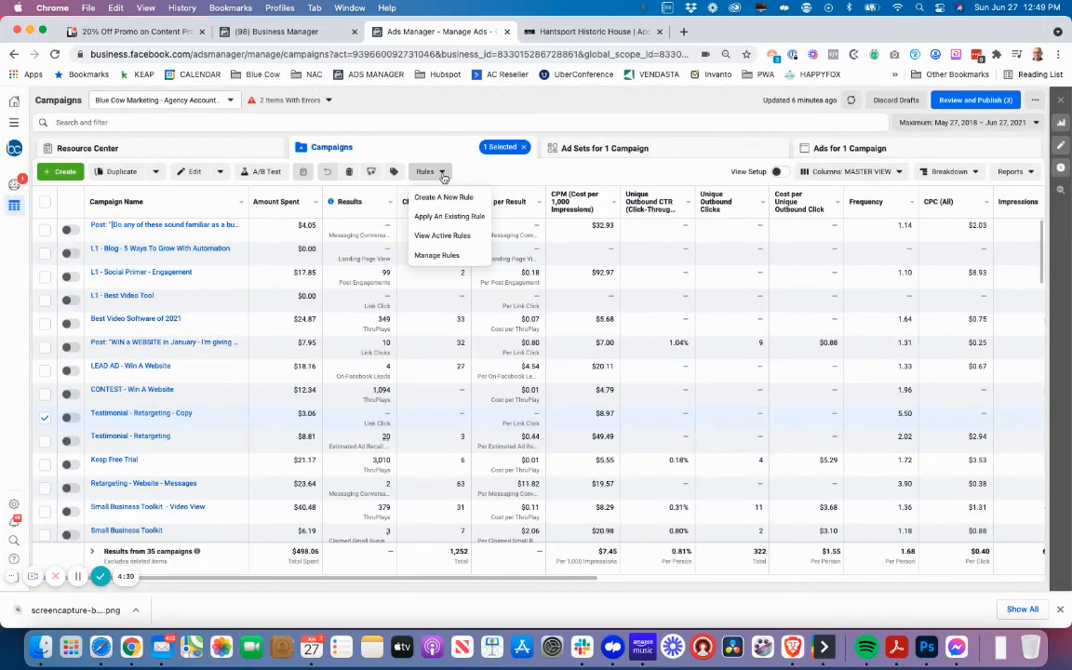
left_click(436, 255)
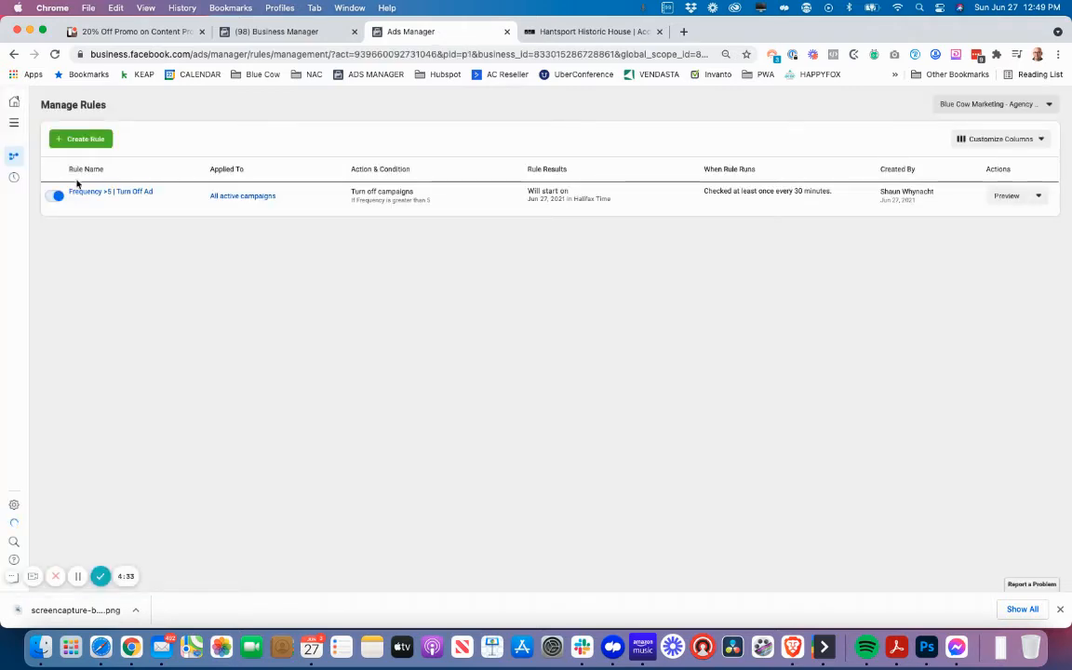
left_click(56, 195)
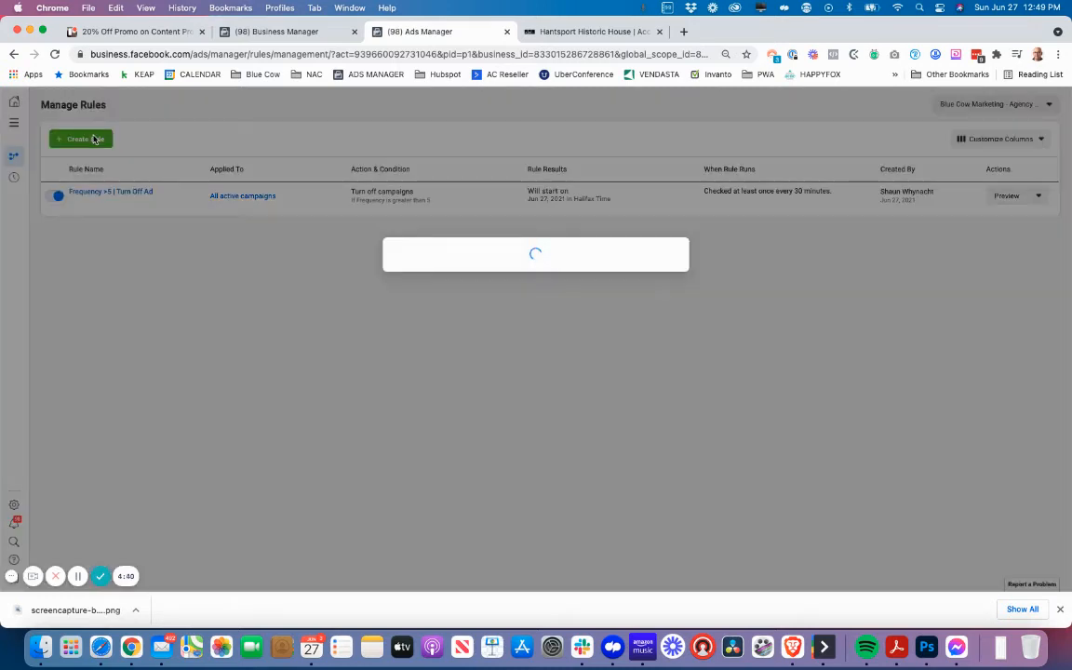
left_click(82, 138)
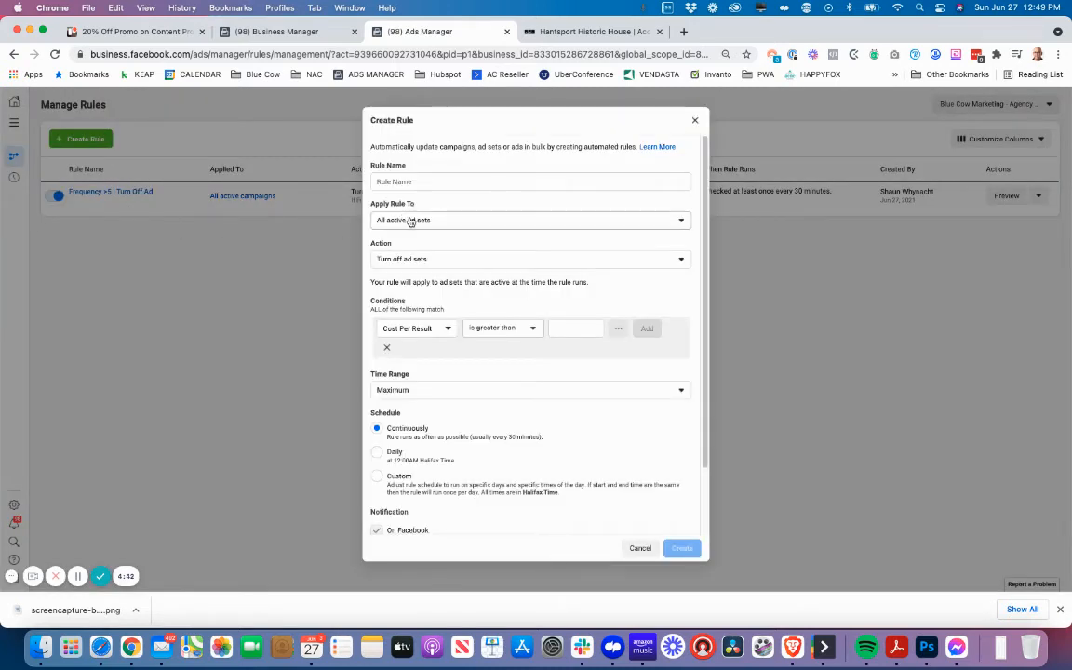
left_click(530, 220)
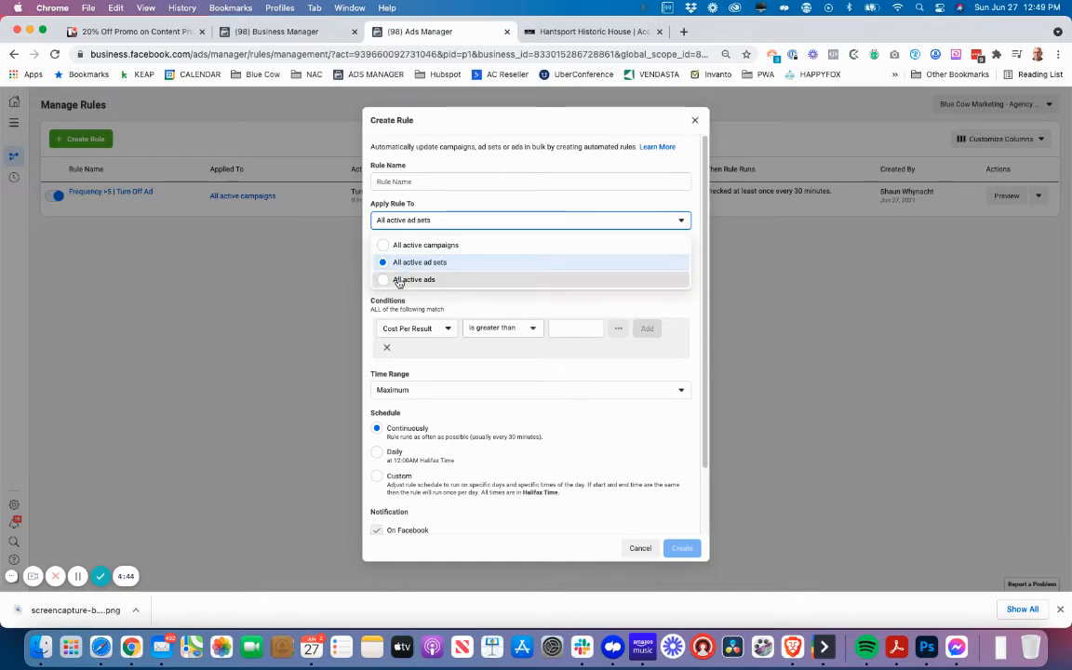
left_click(413, 279)
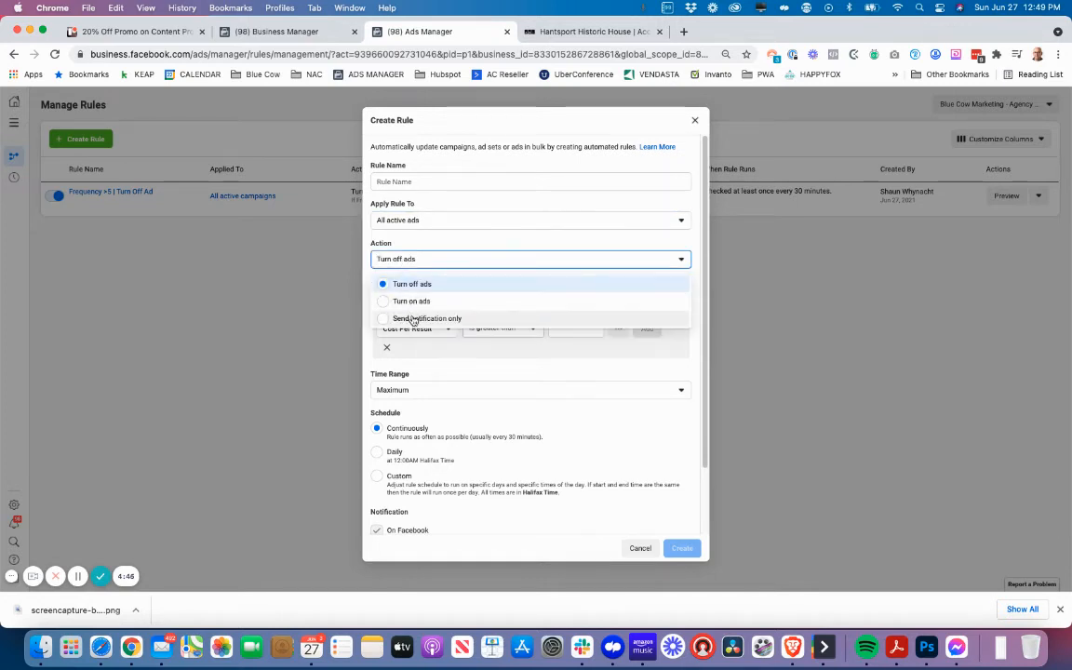
left_click(413, 283)
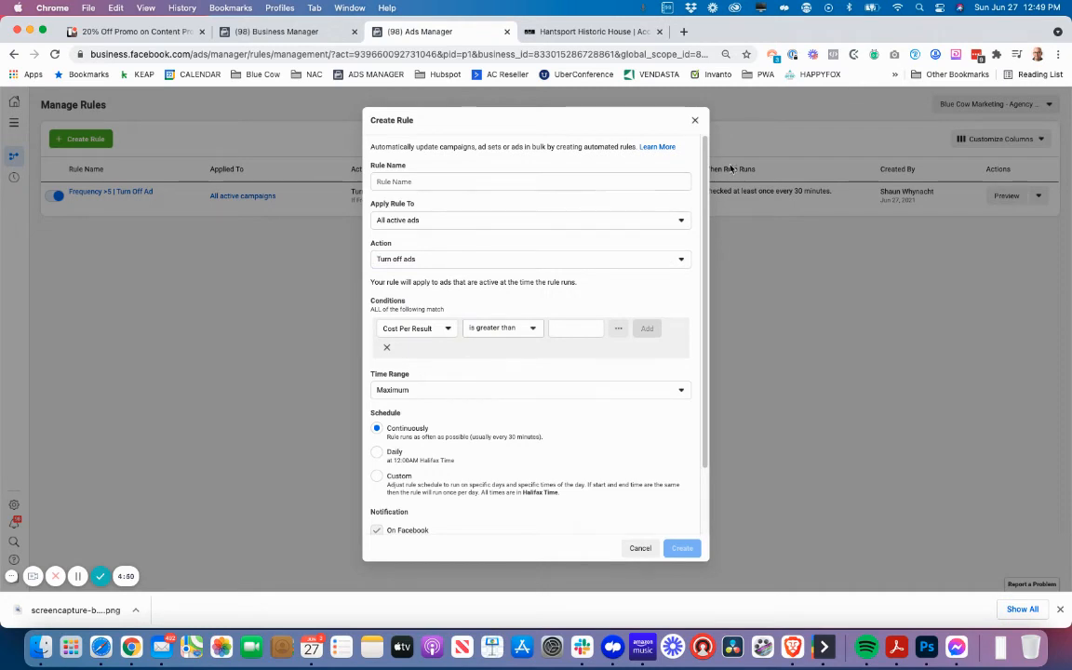
left_click(640, 547)
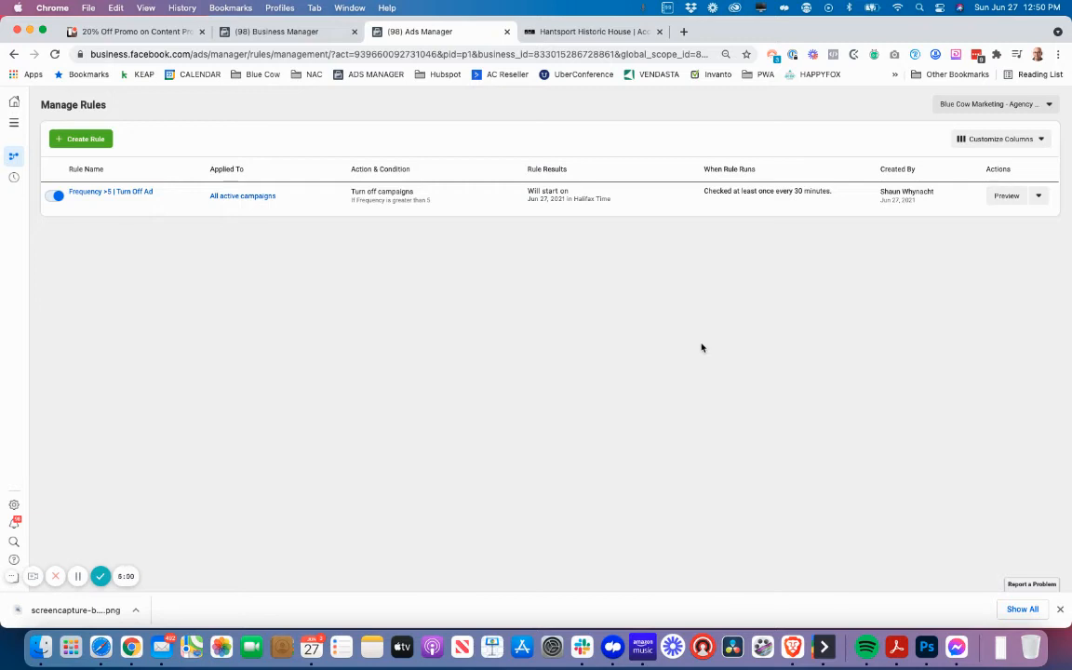
mouse_move(581, 313)
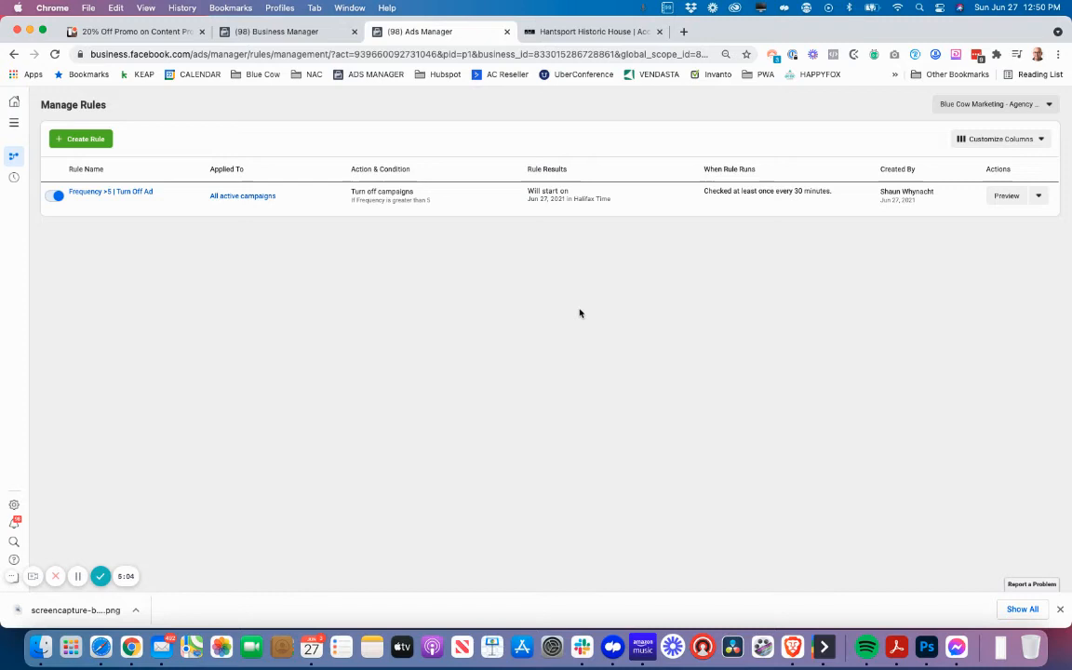
mouse_move(536, 307)
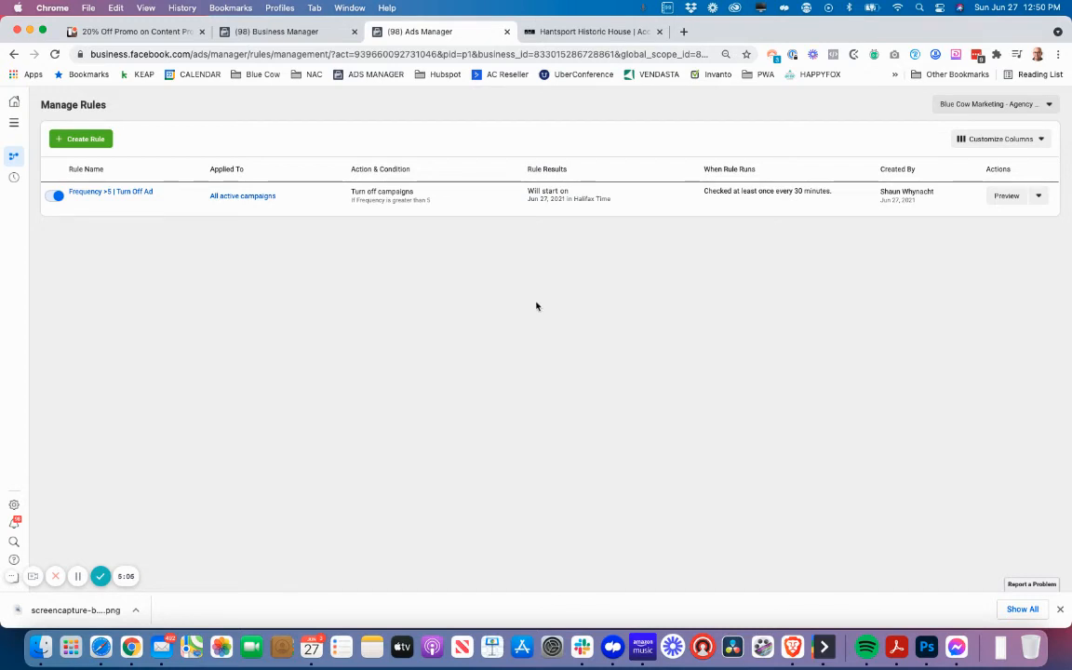
left_click(80, 138)
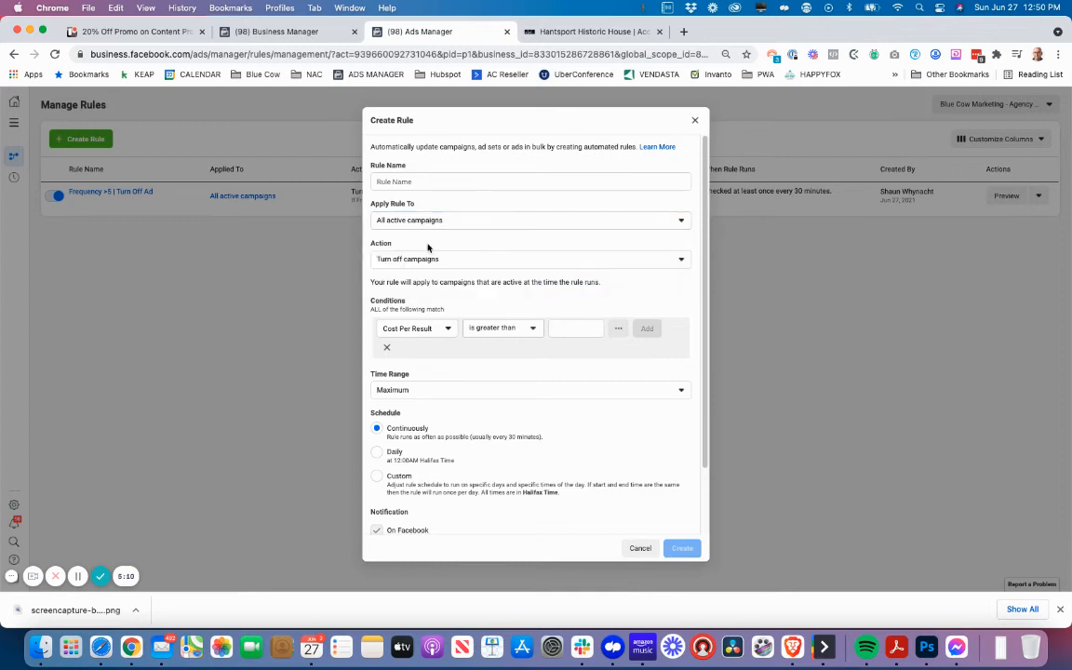
left_click(528, 259)
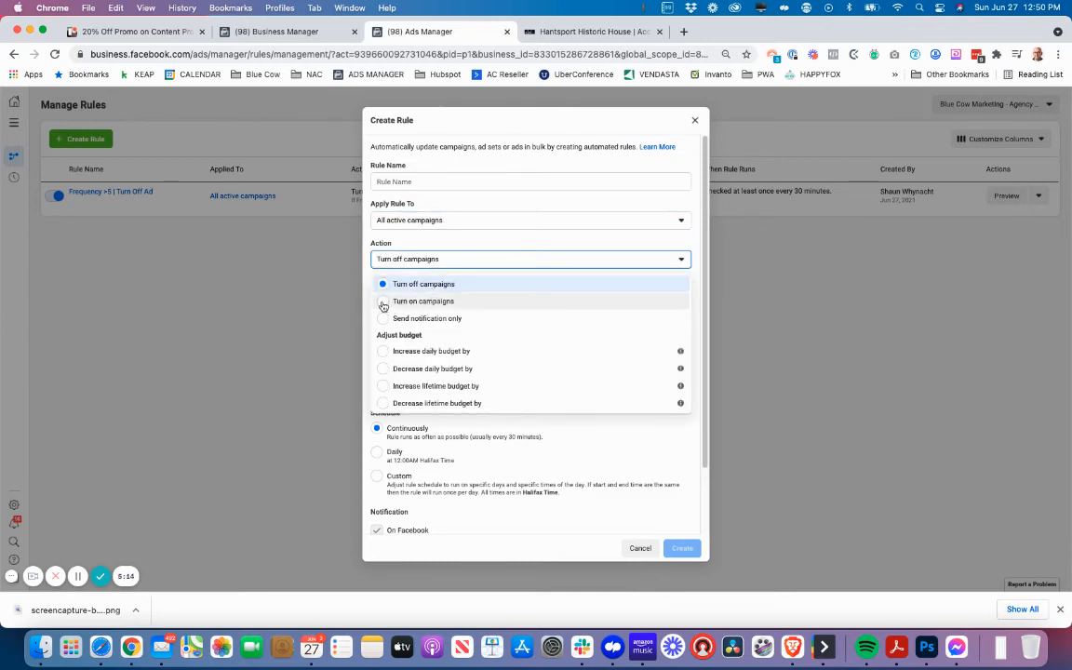
mouse_move(391, 318)
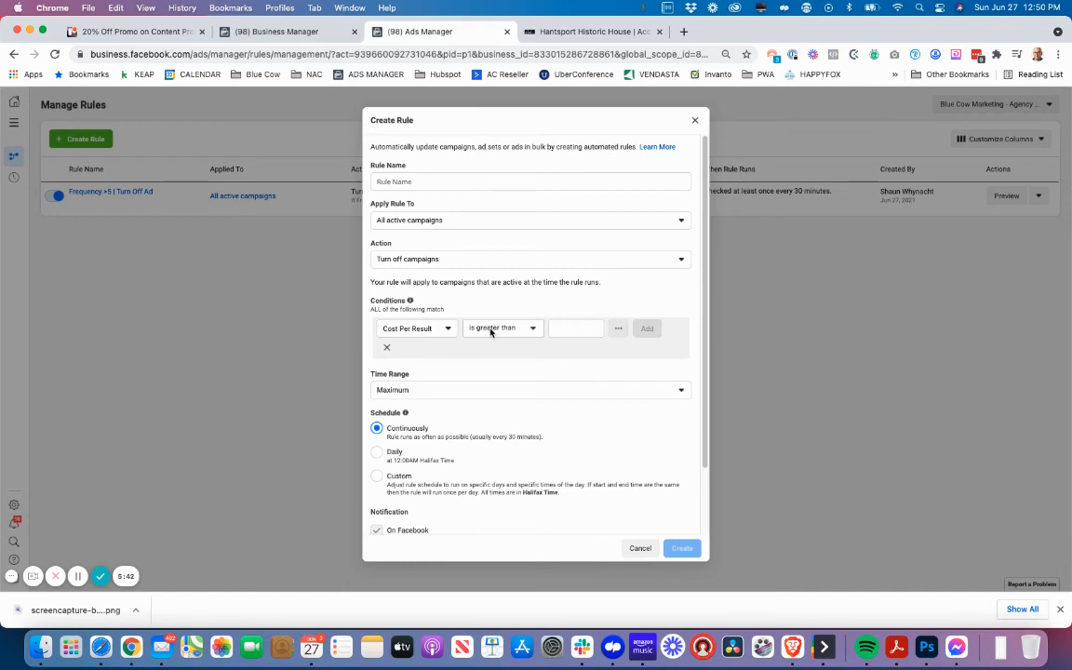
type("15.00")
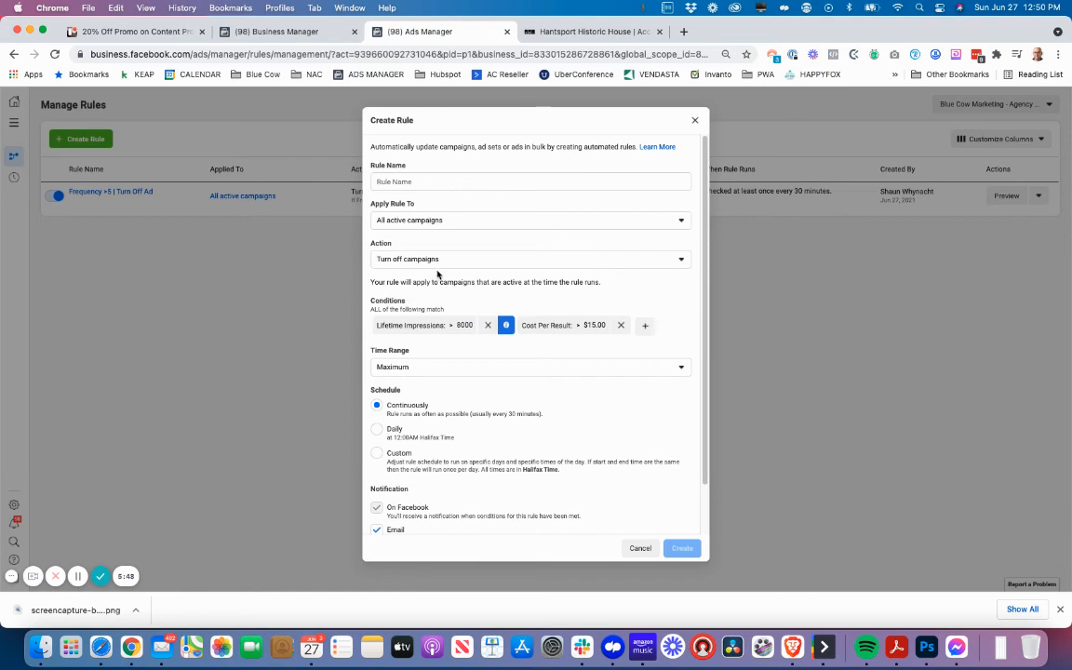
left_click(487, 323)
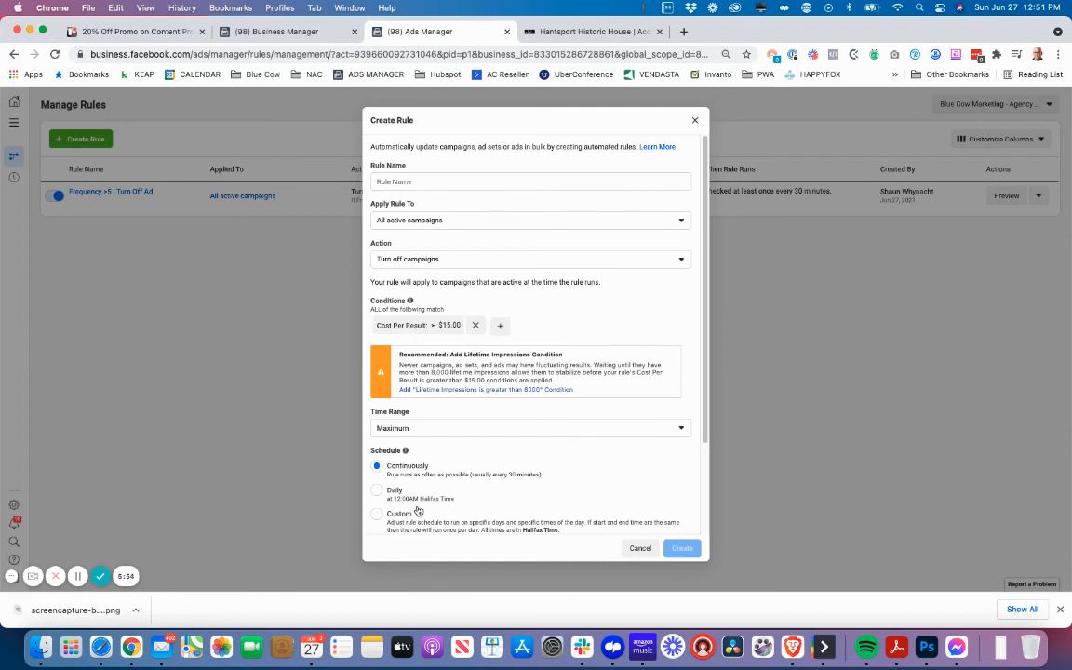
mouse_move(417, 510)
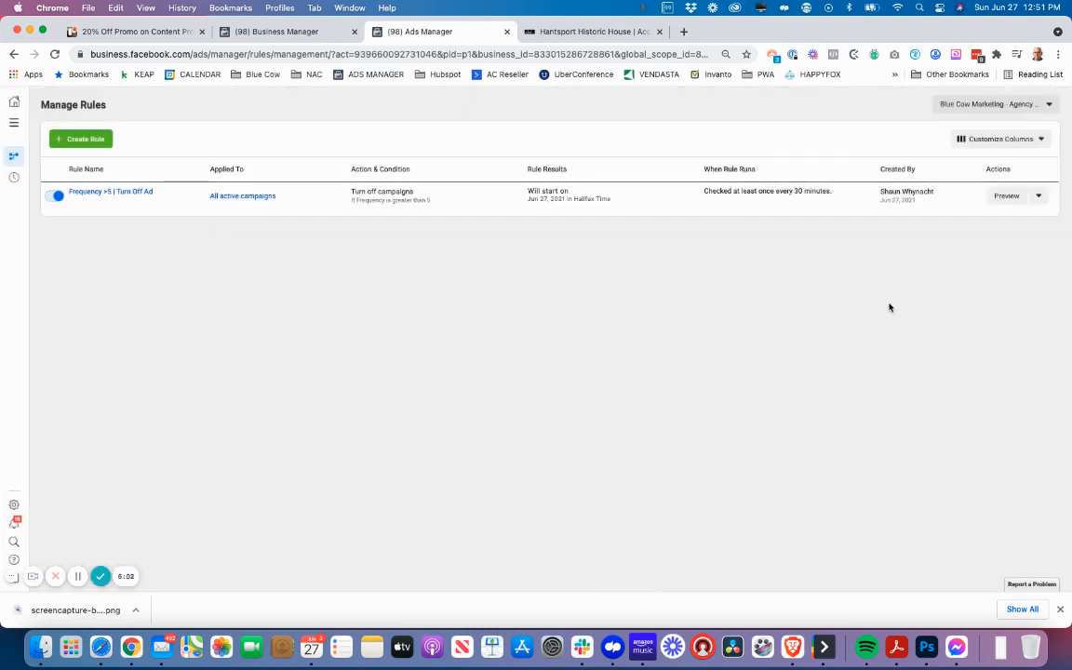
mouse_move(858, 335)
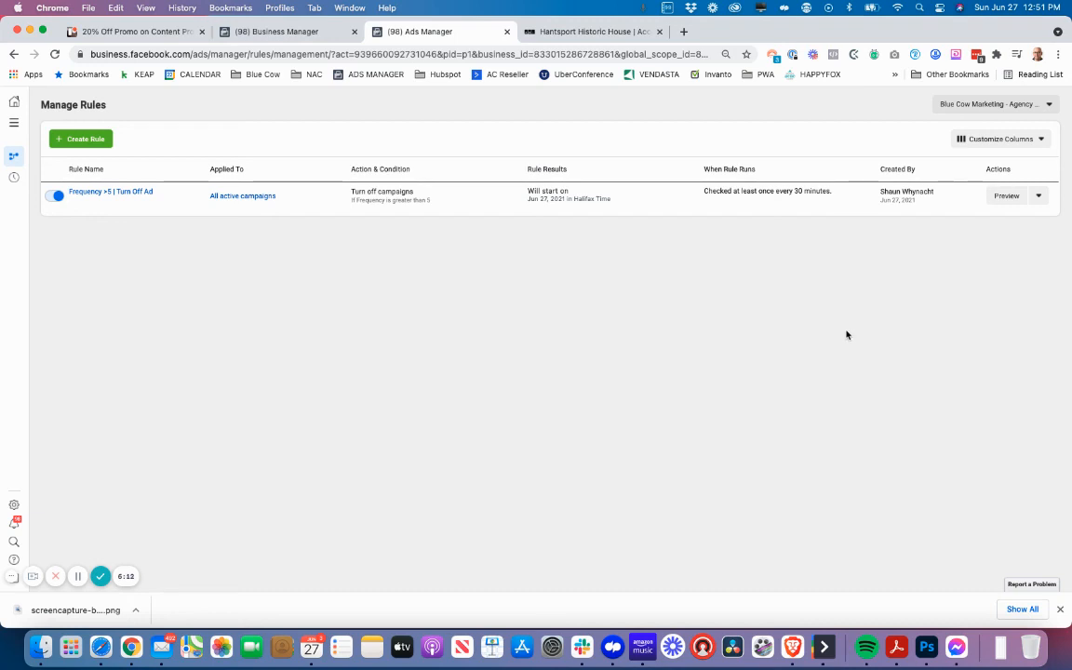
mouse_move(365, 402)
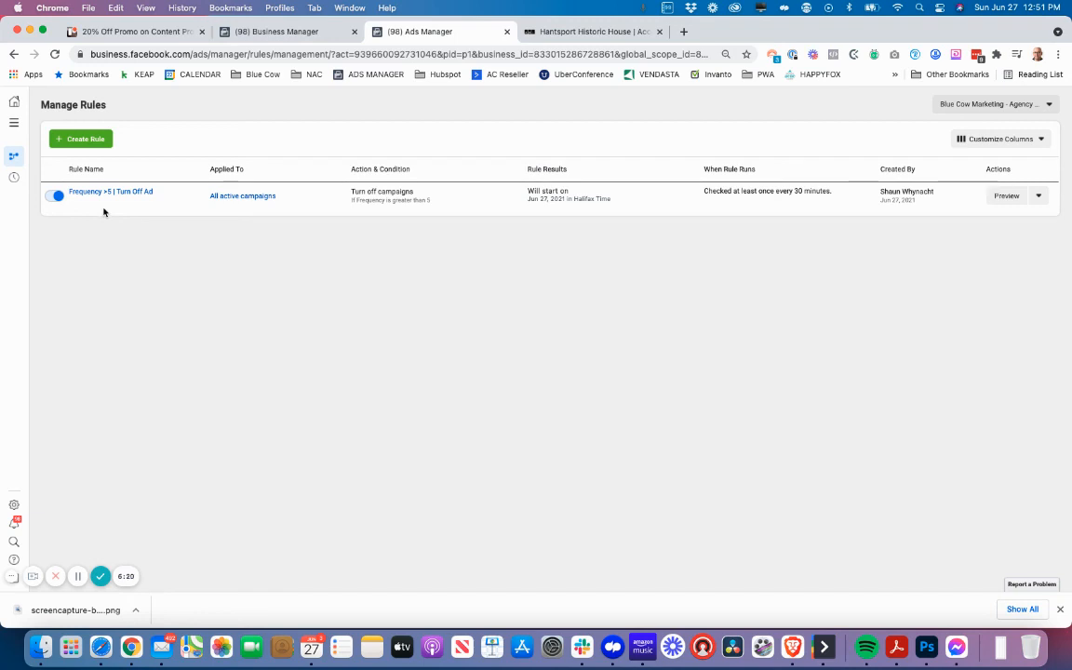
mouse_move(100, 250)
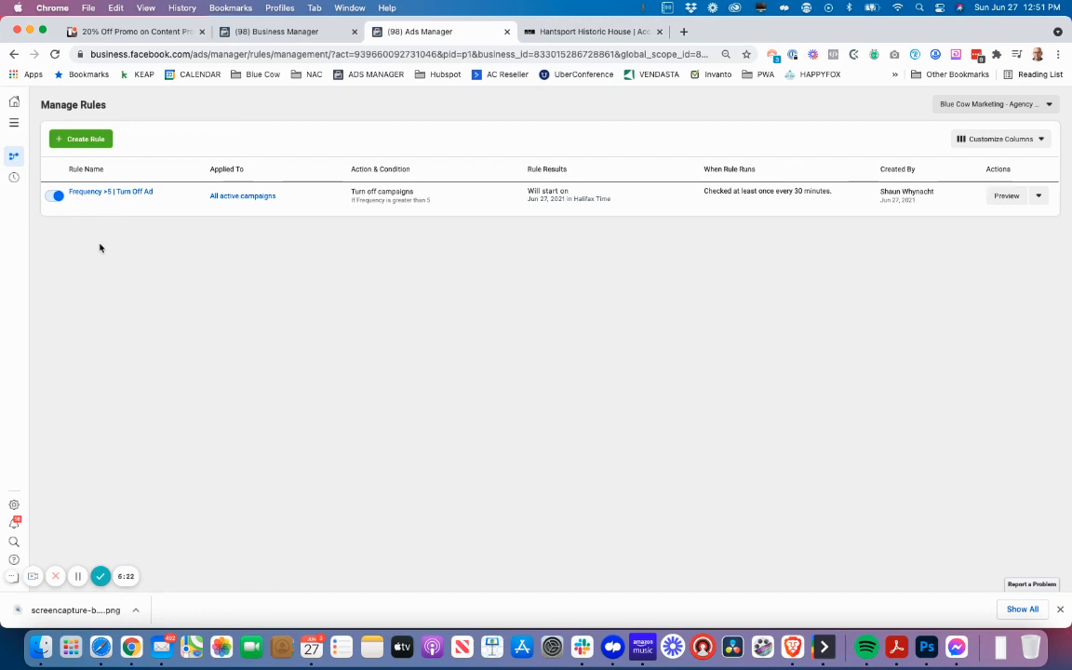
mouse_move(101, 577)
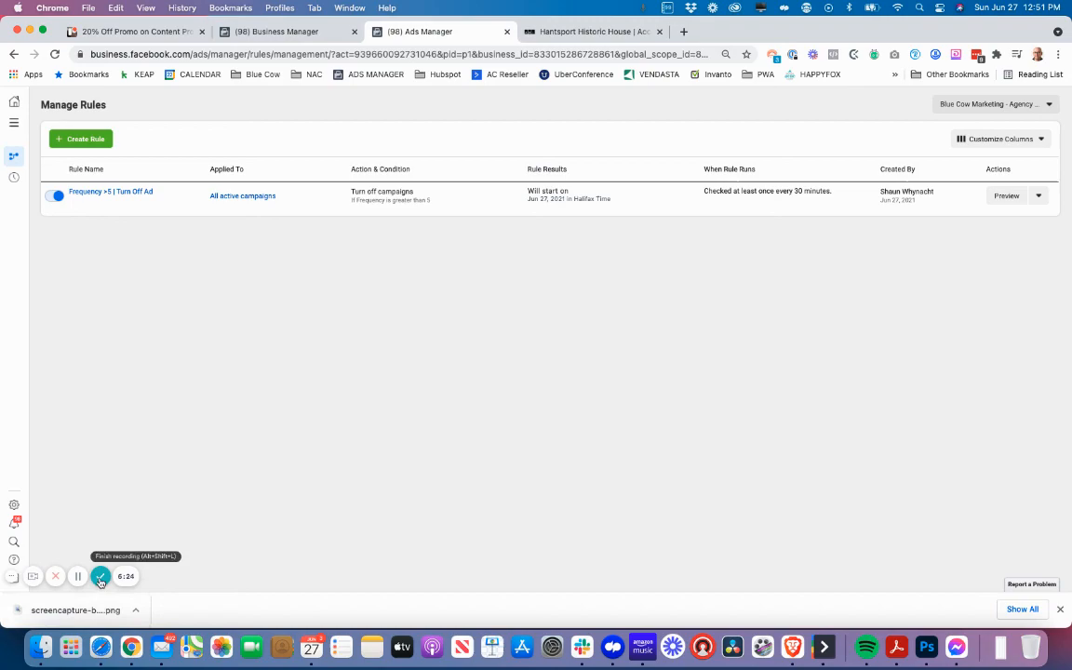